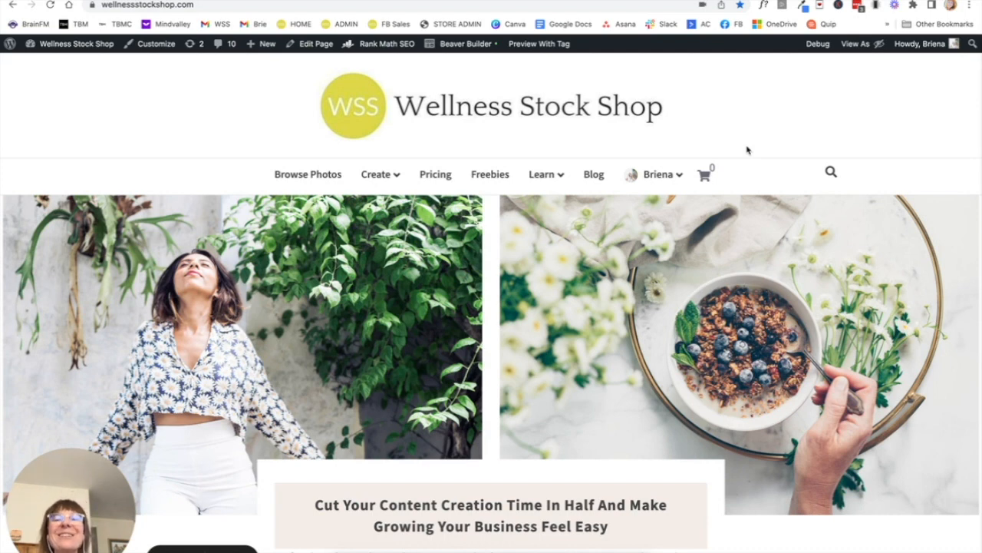
mouse_move(525, 148)
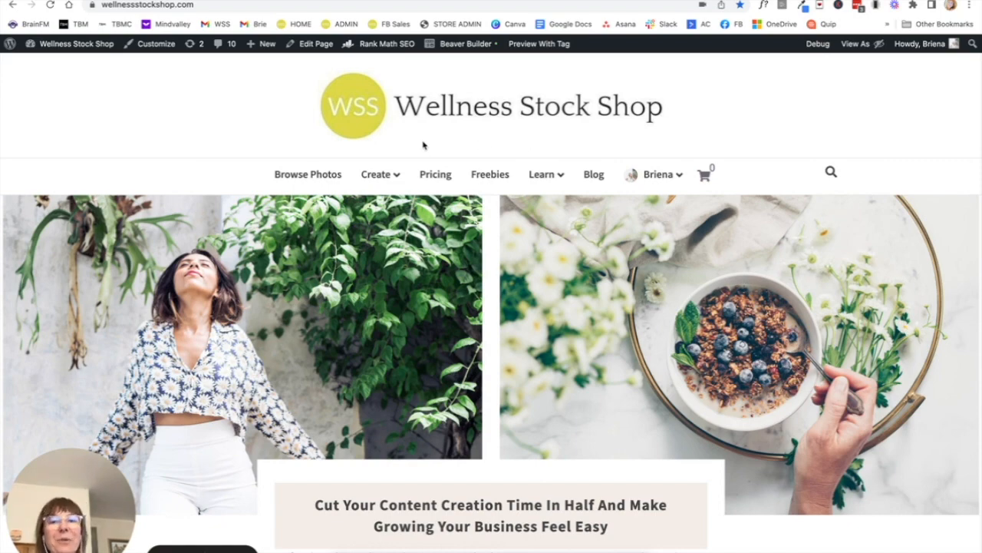
- Open Create > Color Palettes to see palettes like Abalone and Apricot Silk
click(379, 174)
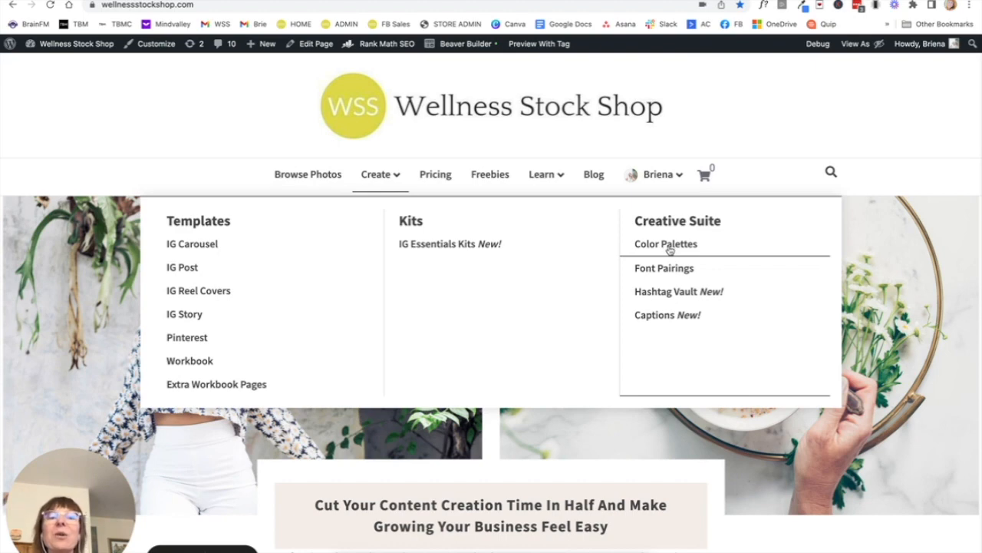
mouse_move(664, 267)
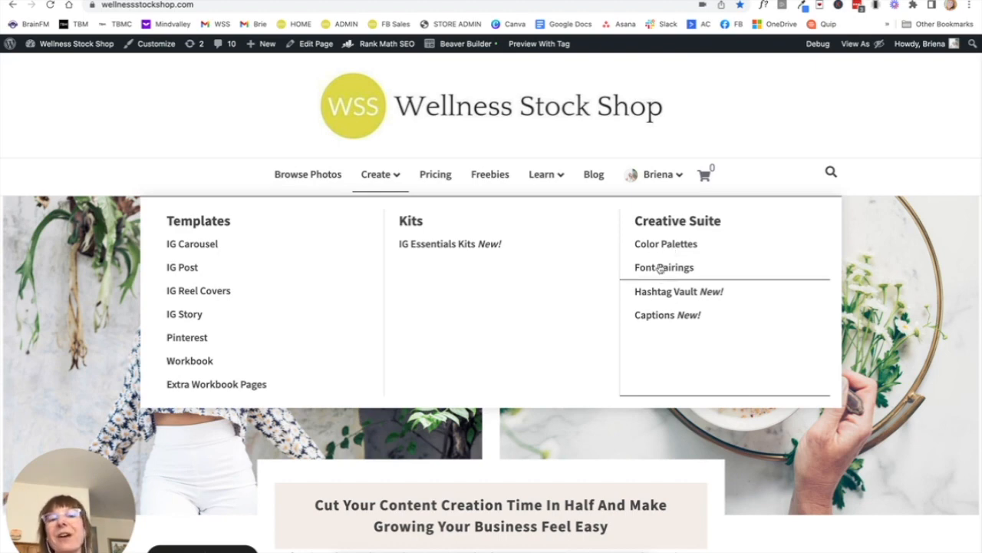
click(665, 244)
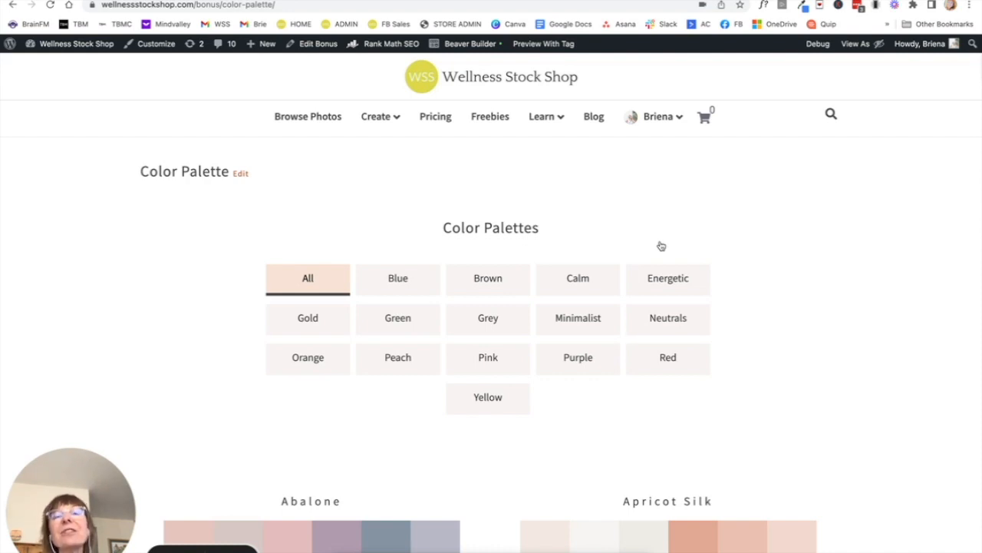
- Scroll through the color palettes down to Celestite and Champagne
scroll(down, 3)
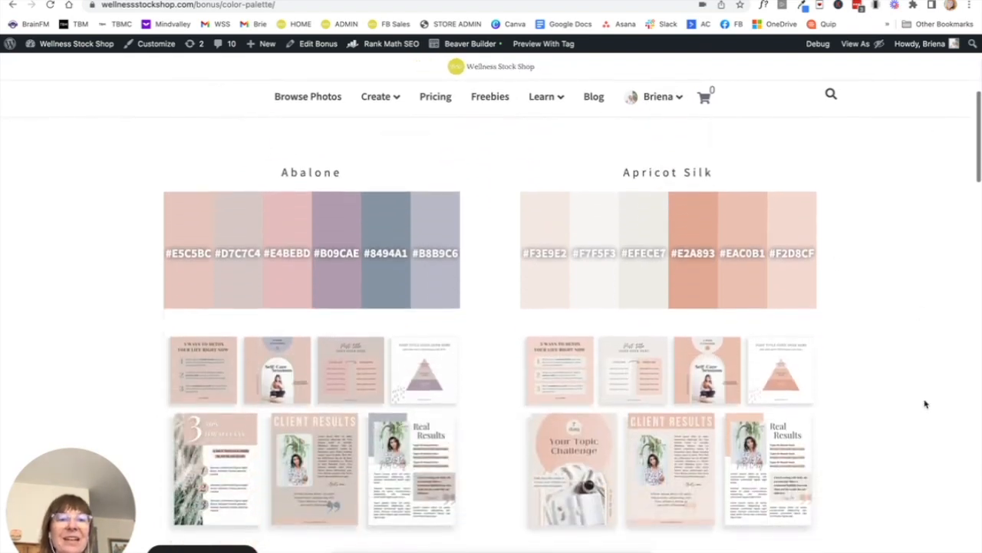
scroll(down, 3)
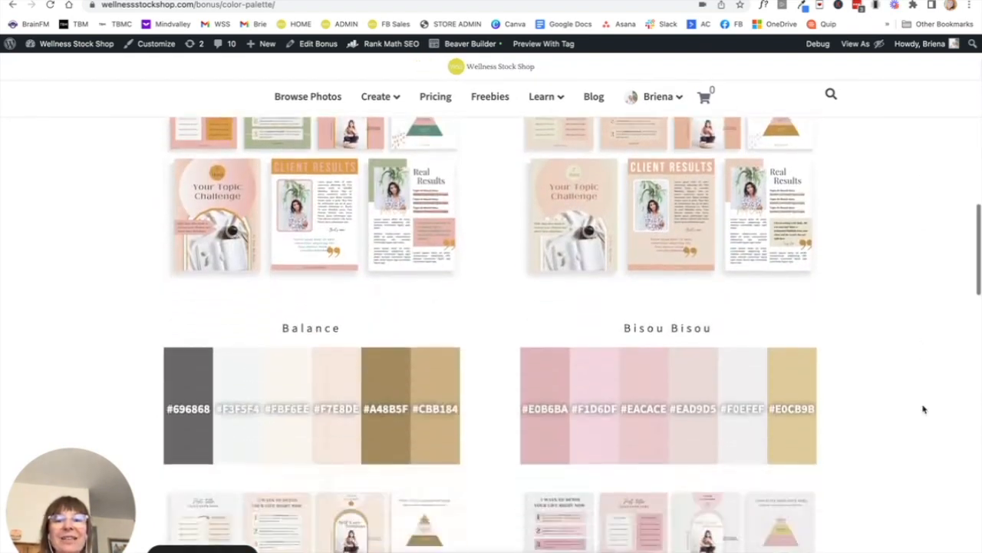
scroll(down, 3)
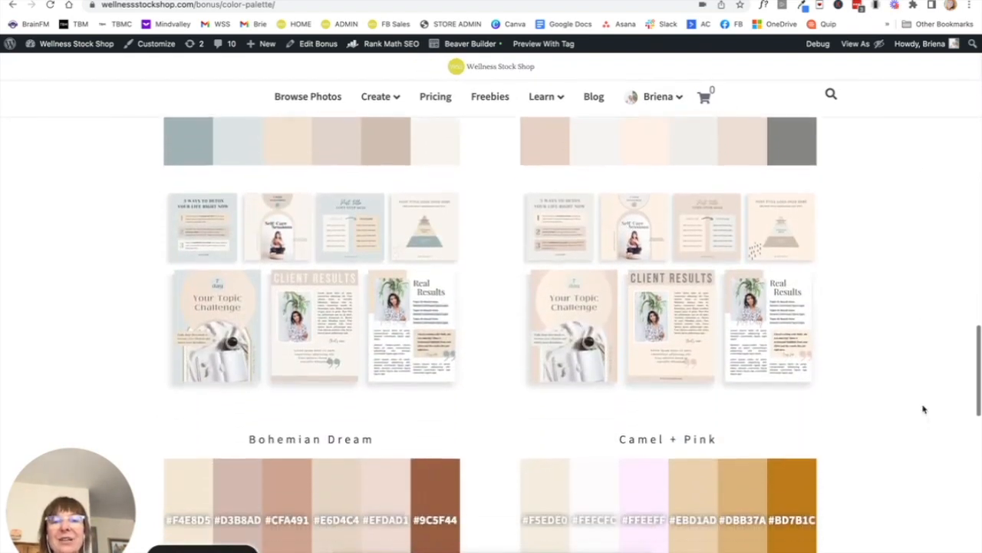
scroll(down, 3)
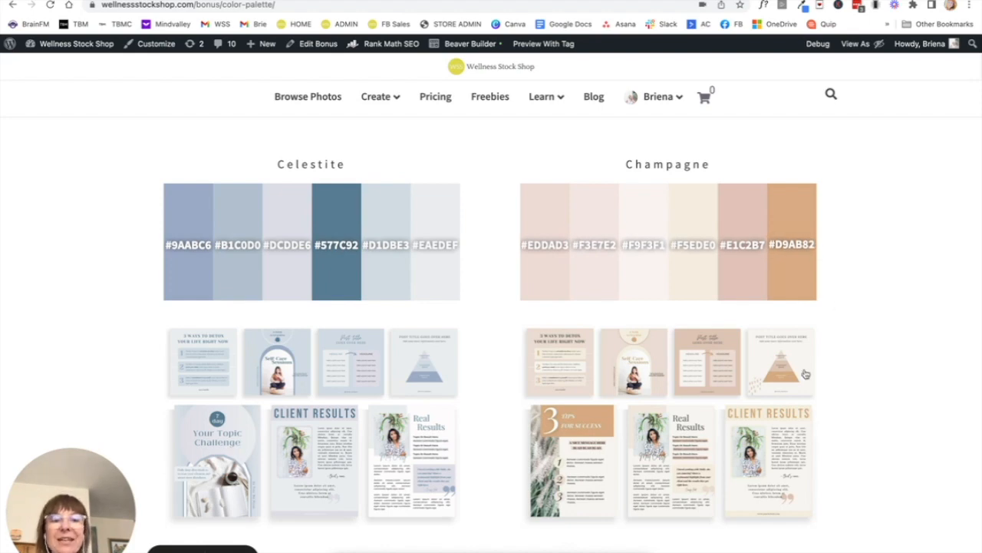
mouse_move(677, 479)
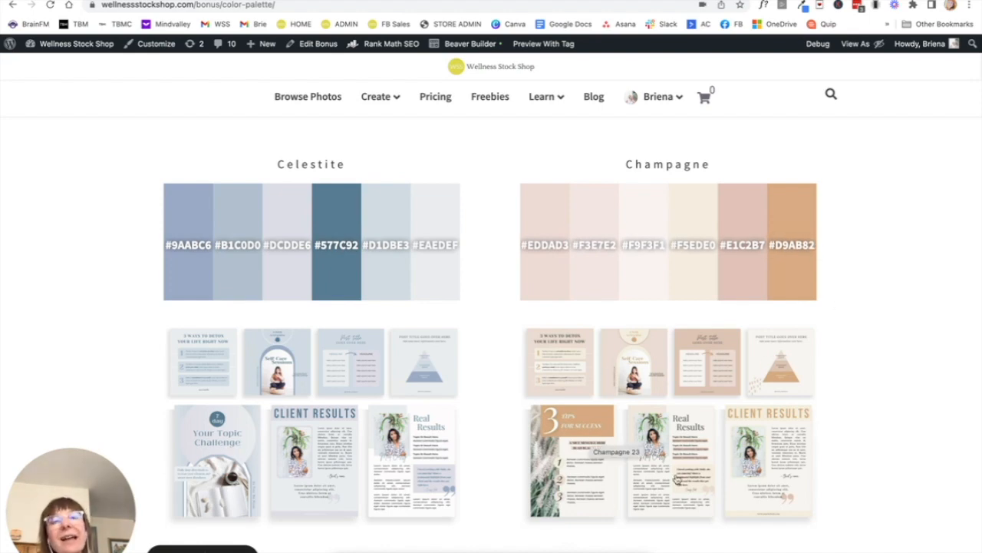
mouse_move(737, 392)
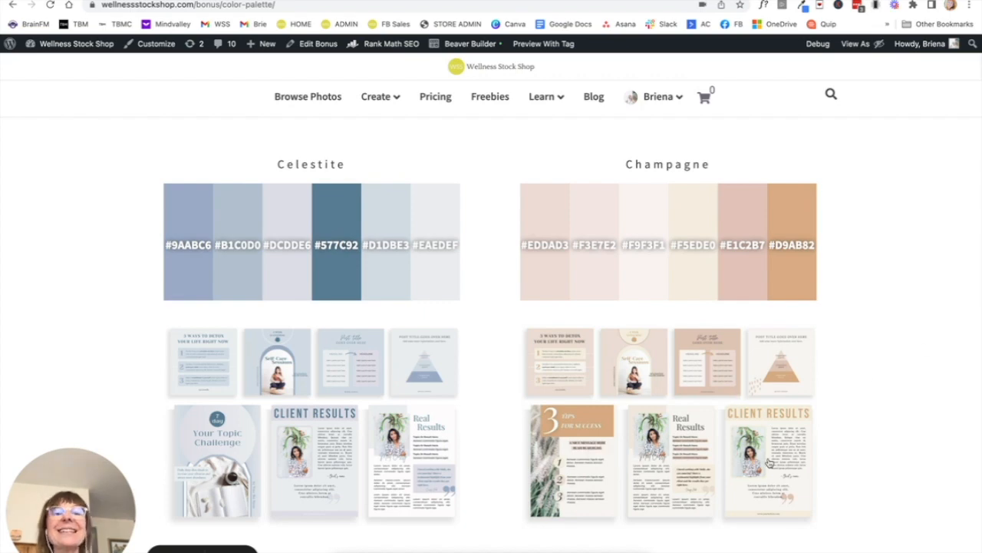
mouse_move(843, 423)
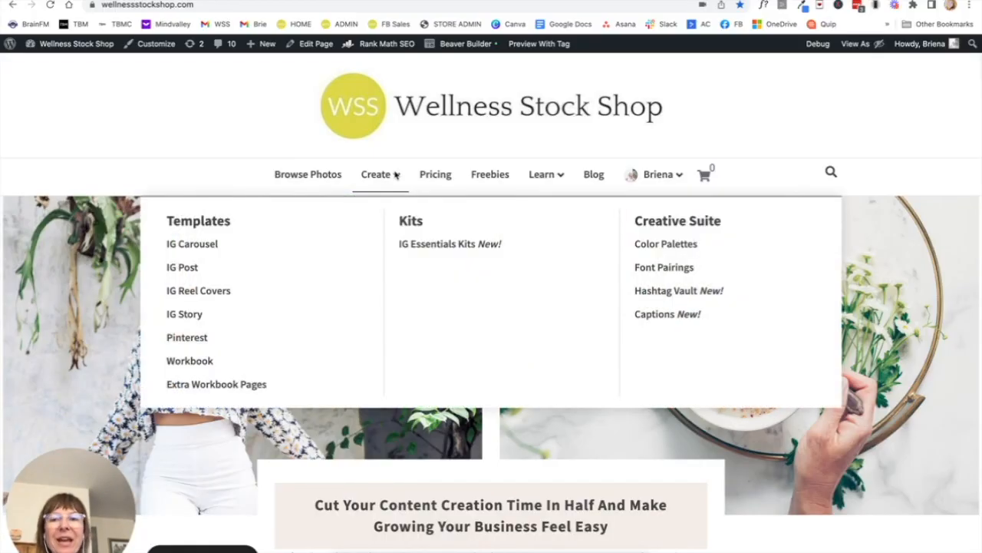
mouse_move(216, 384)
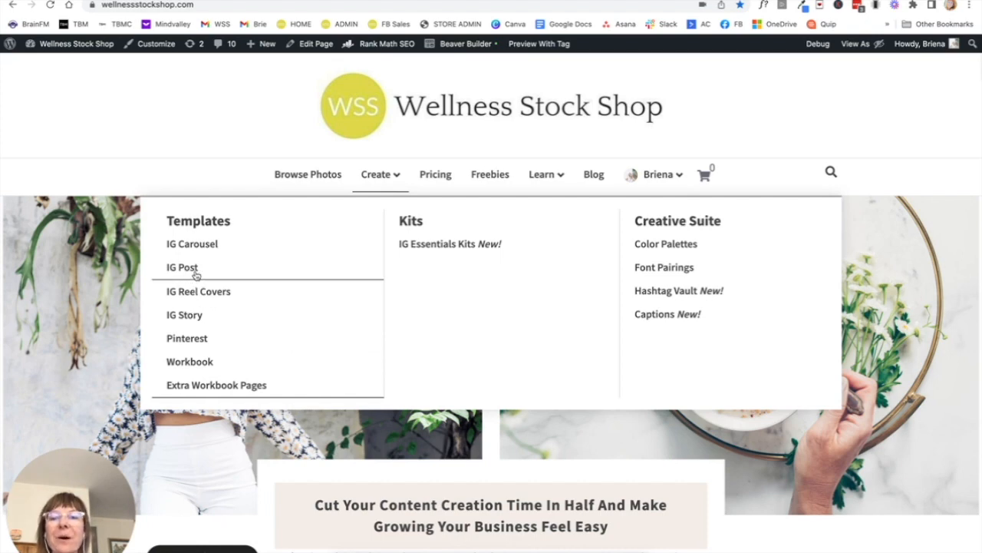
mouse_move(228, 247)
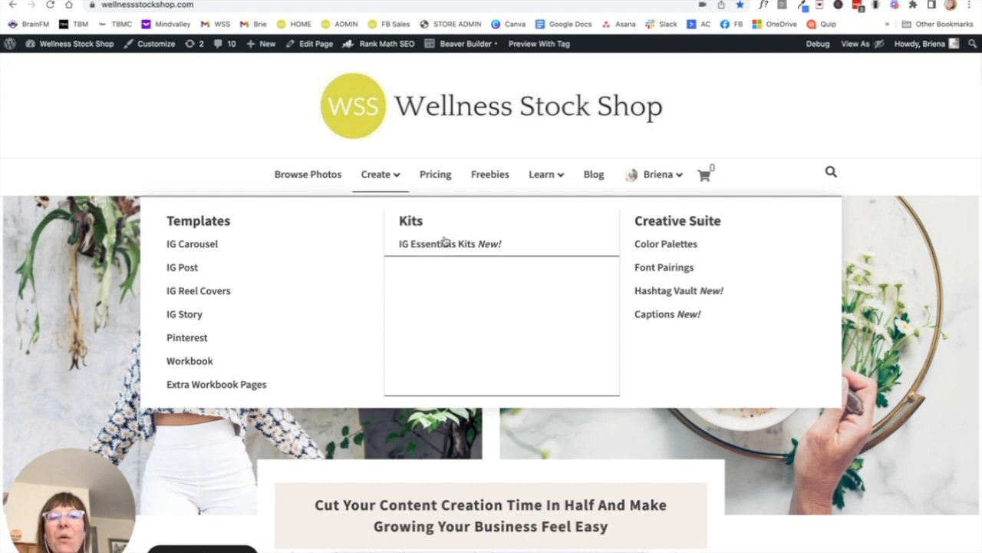
mouse_move(422, 251)
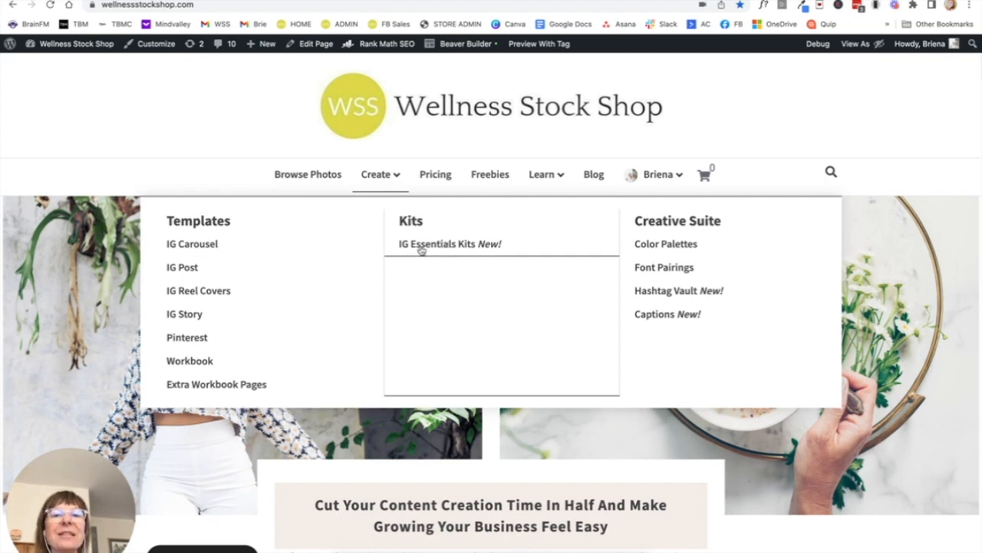
- Open the IG Essentials Kits page from the Create menu
click(439, 243)
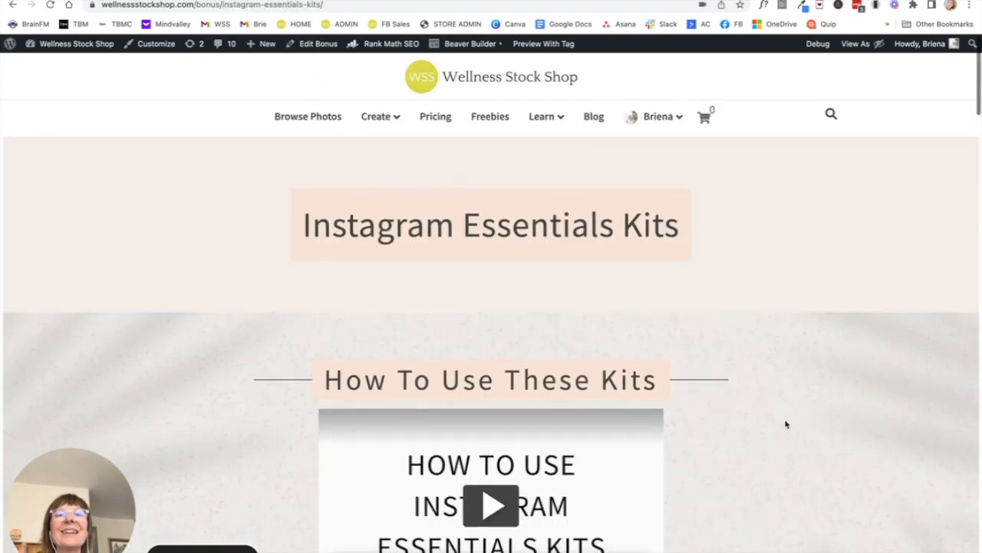
- Scroll past the Luminous, Mindful, Modern and Romi kits to the Mindful style
scroll(down, 3)
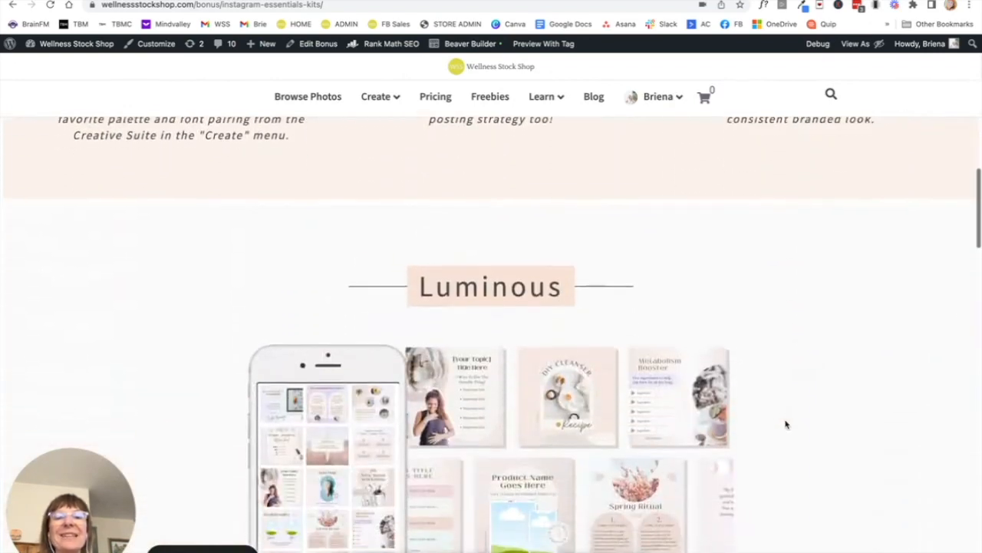
scroll(down, 3)
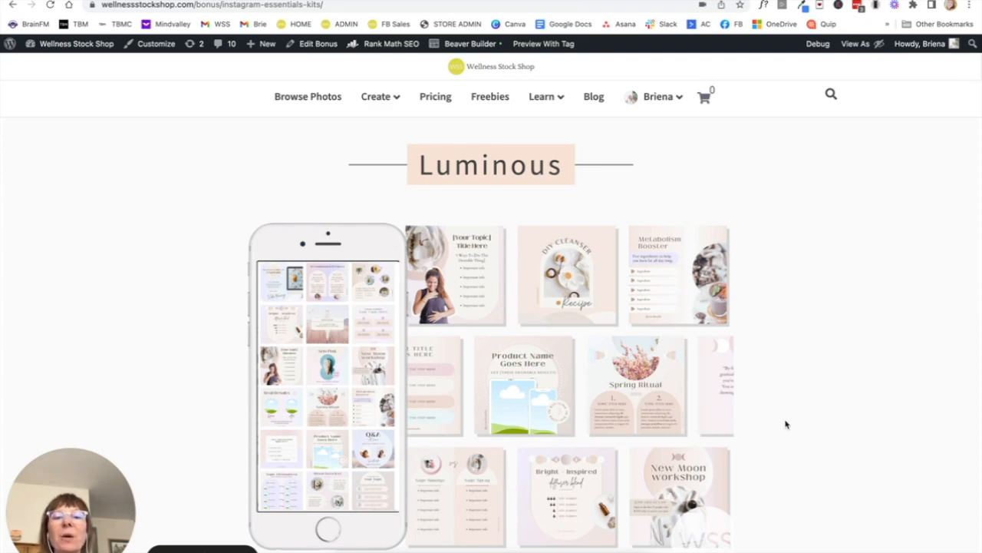
scroll(down, 3)
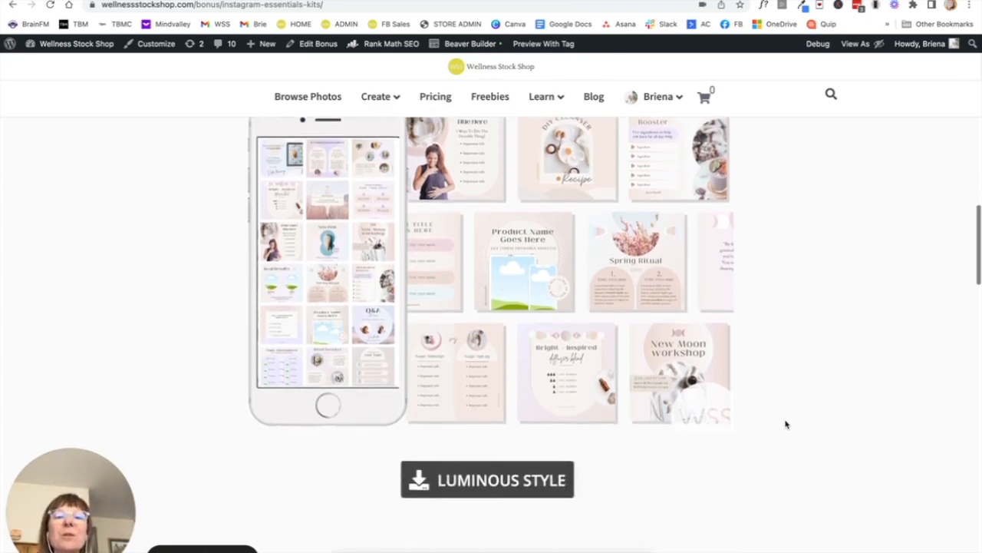
scroll(up, 3)
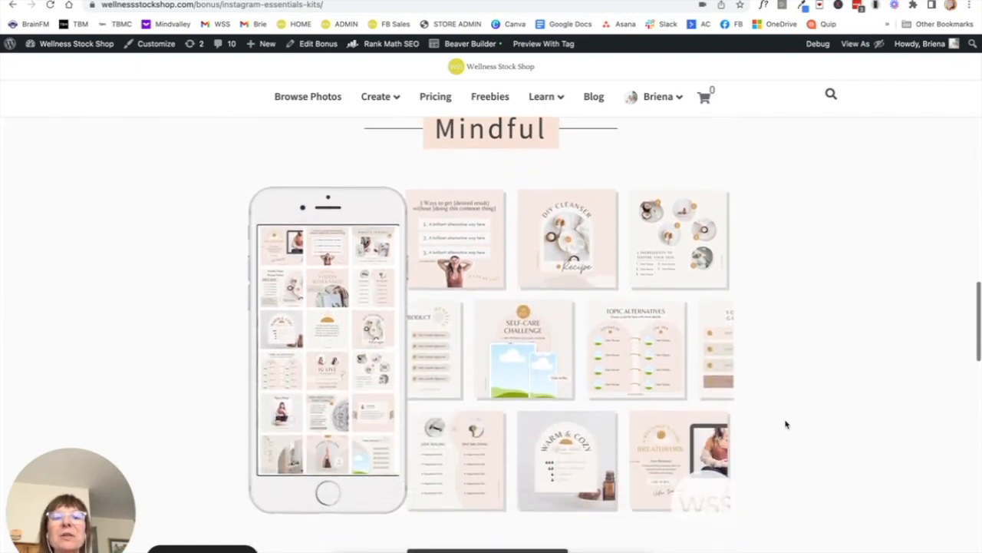
scroll(down, 3)
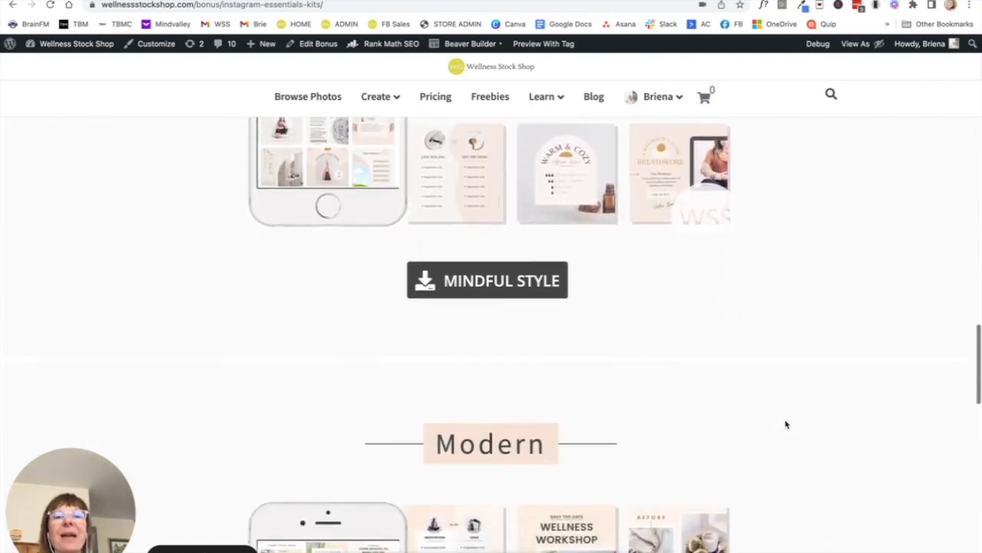
scroll(down, 3)
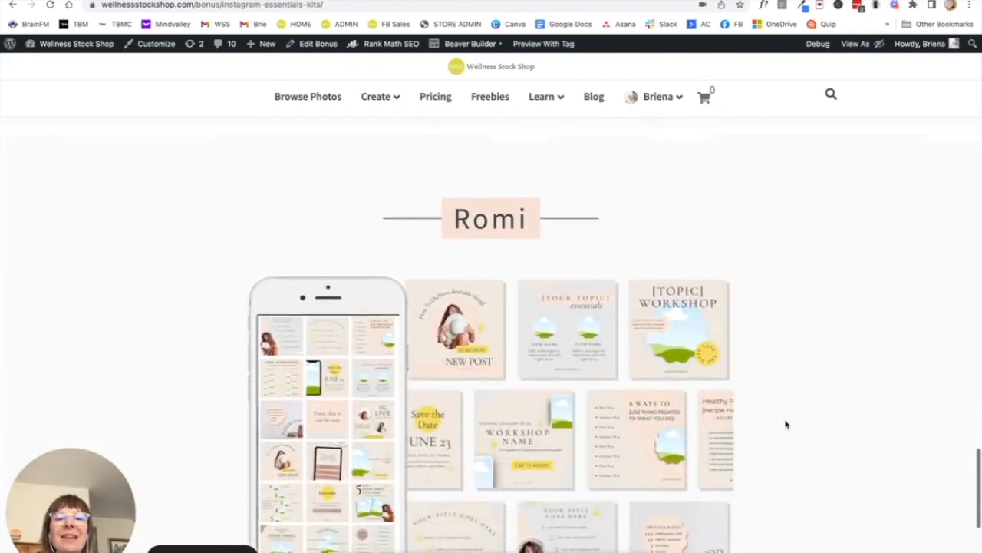
scroll(down, 3)
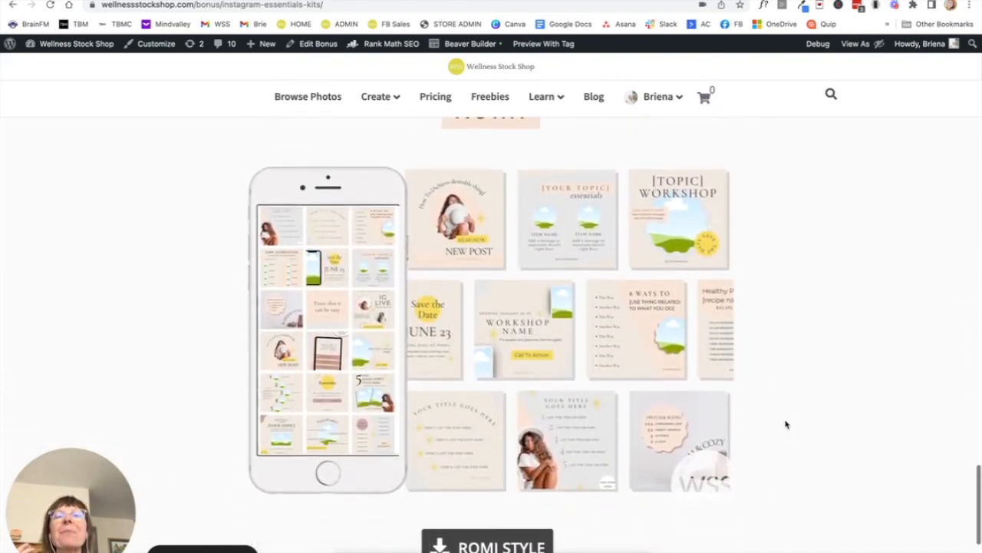
scroll(down, 3)
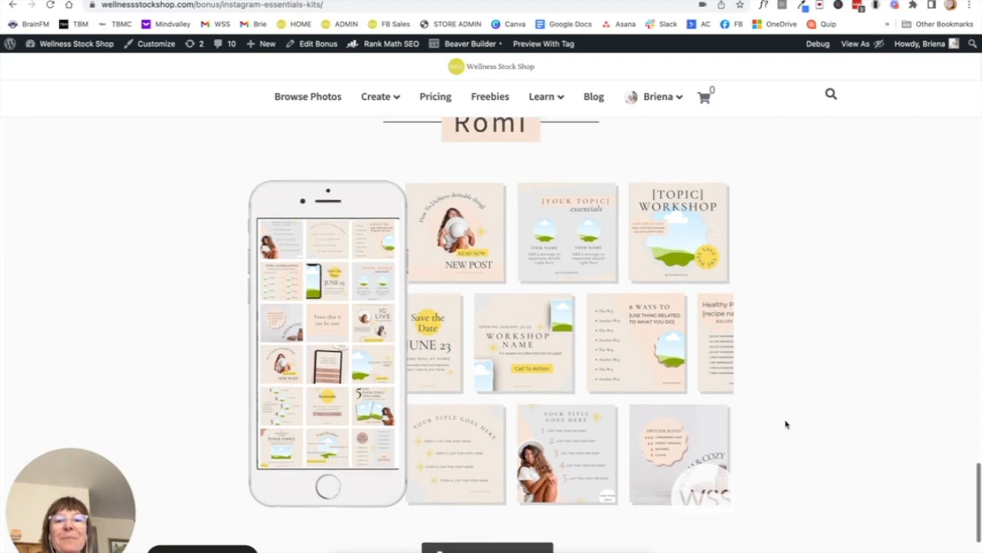
scroll(down, 3)
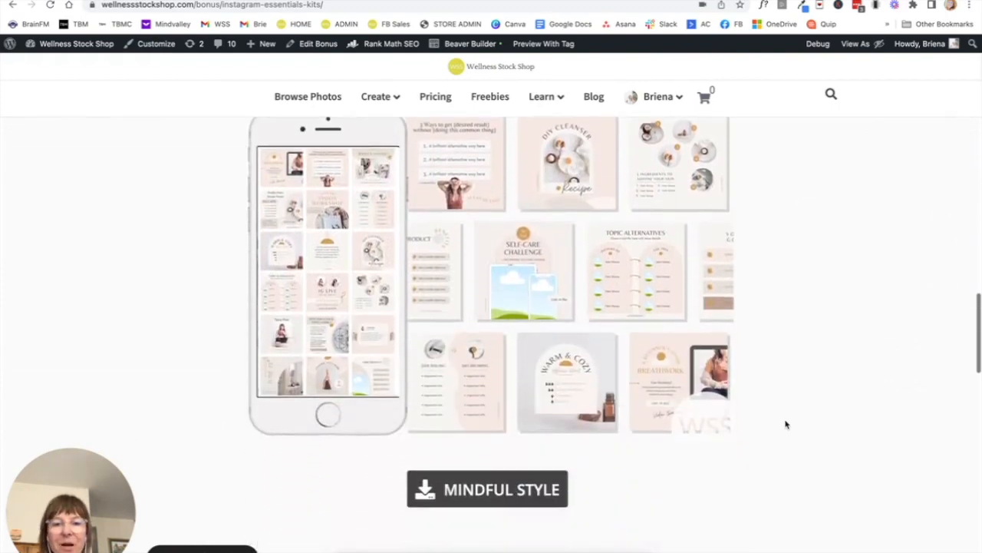
scroll(up, 3)
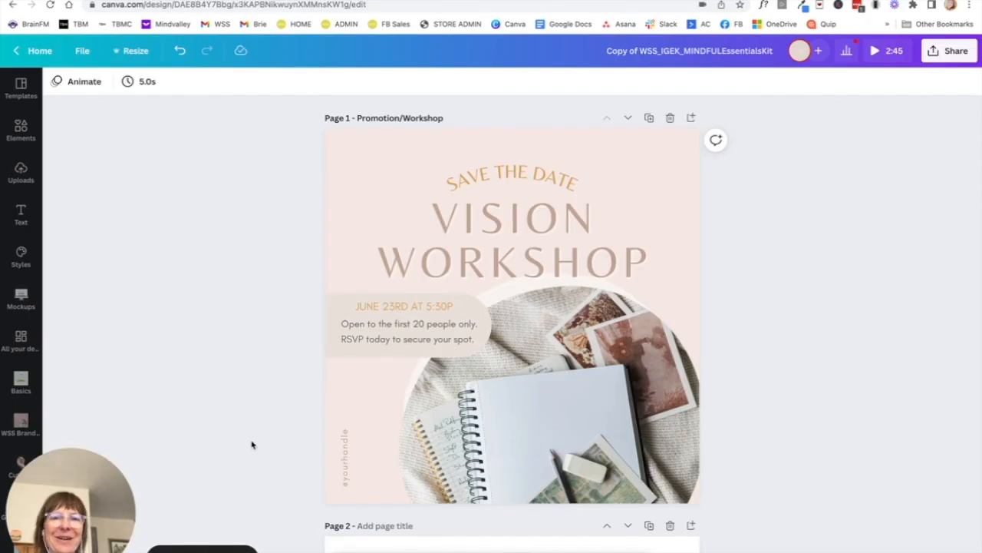
scroll(down, 3)
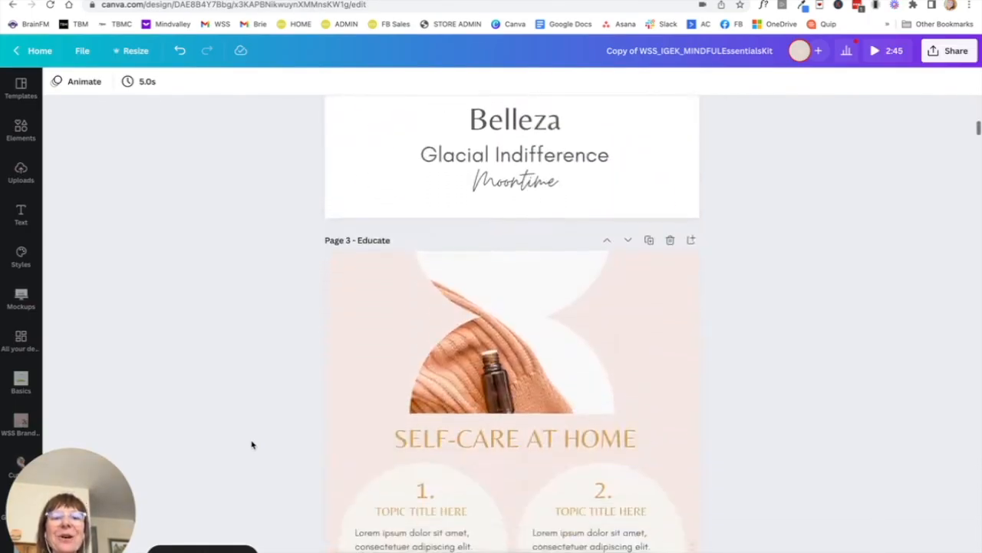
scroll(down, 3)
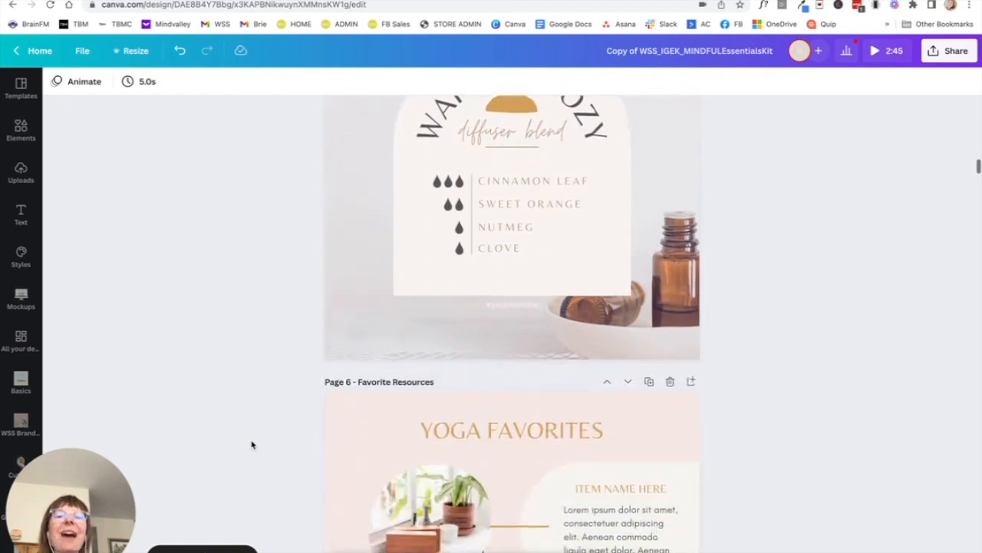
scroll(up, 3)
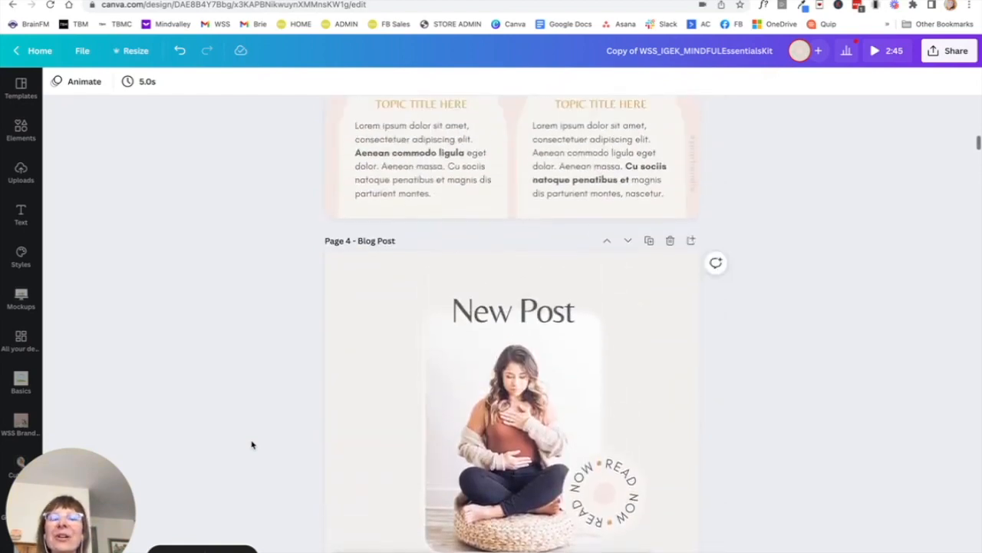
scroll(up, 3)
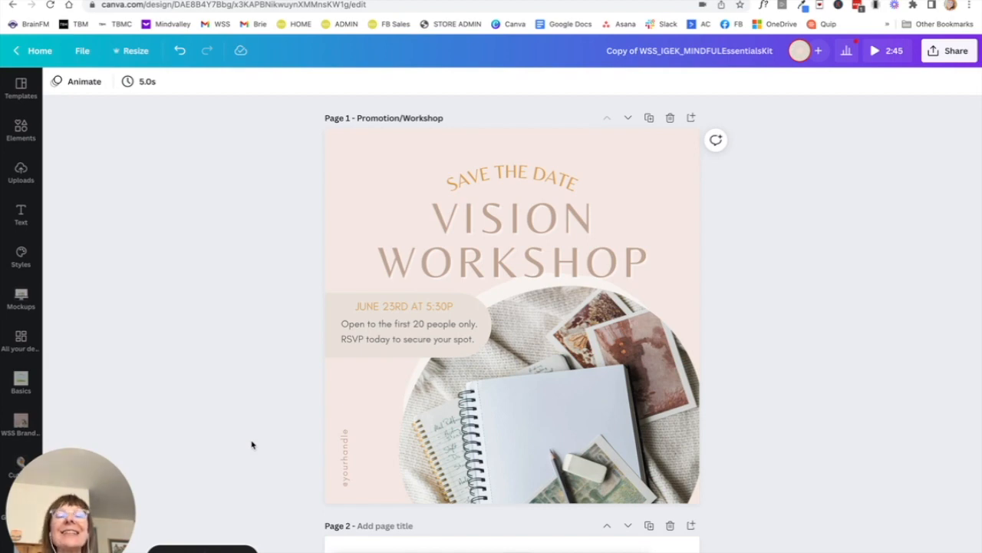
scroll(down, 3)
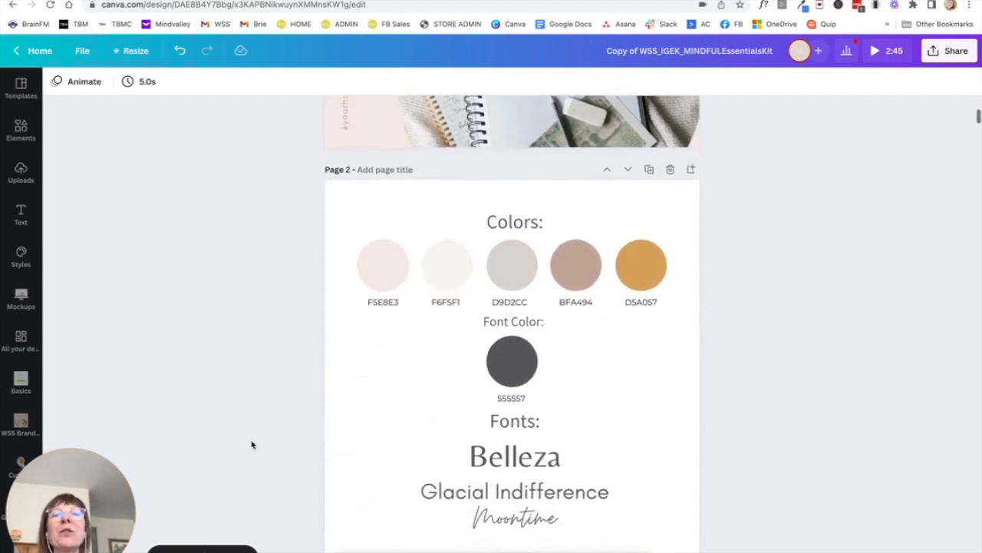
scroll(down, 3)
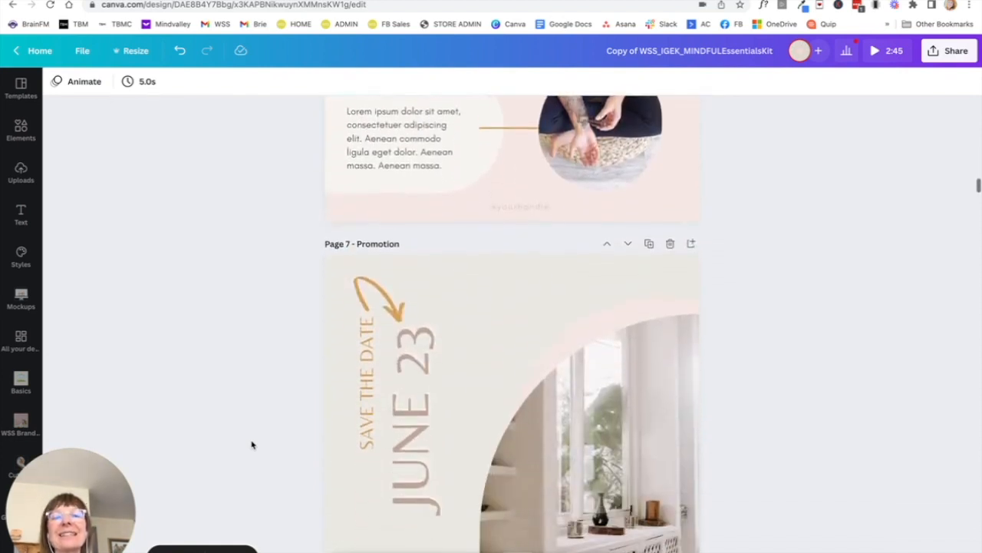
scroll(up, 3)
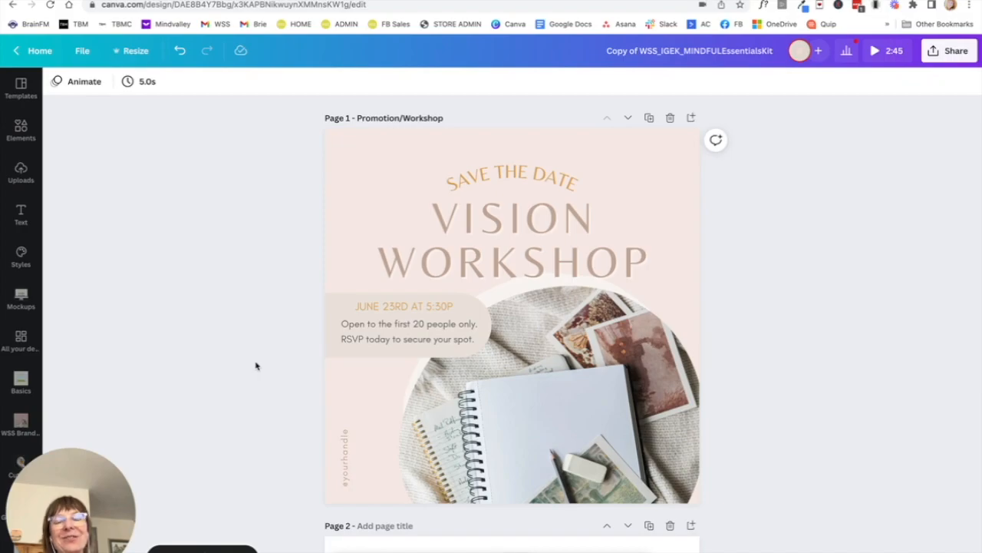
scroll(down, 3)
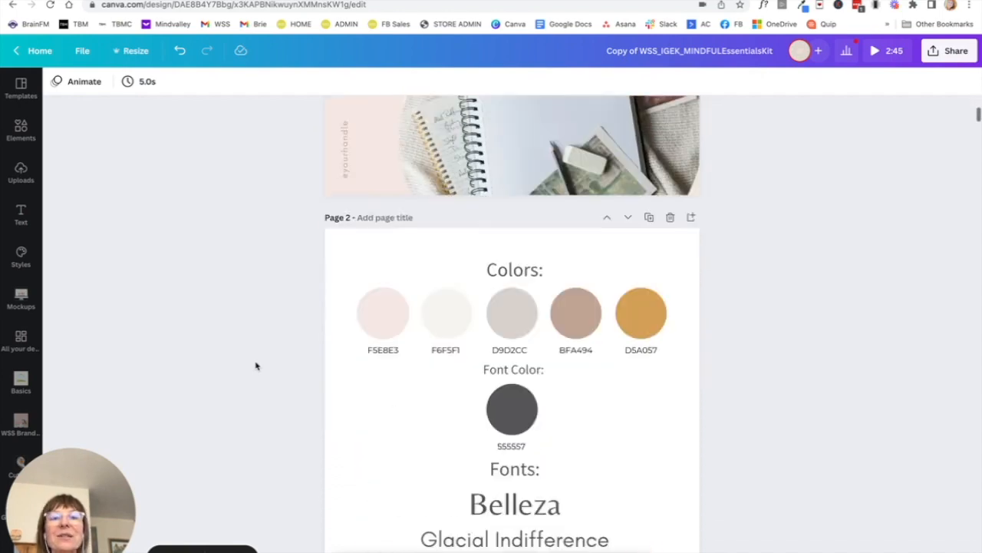
scroll(down, 3)
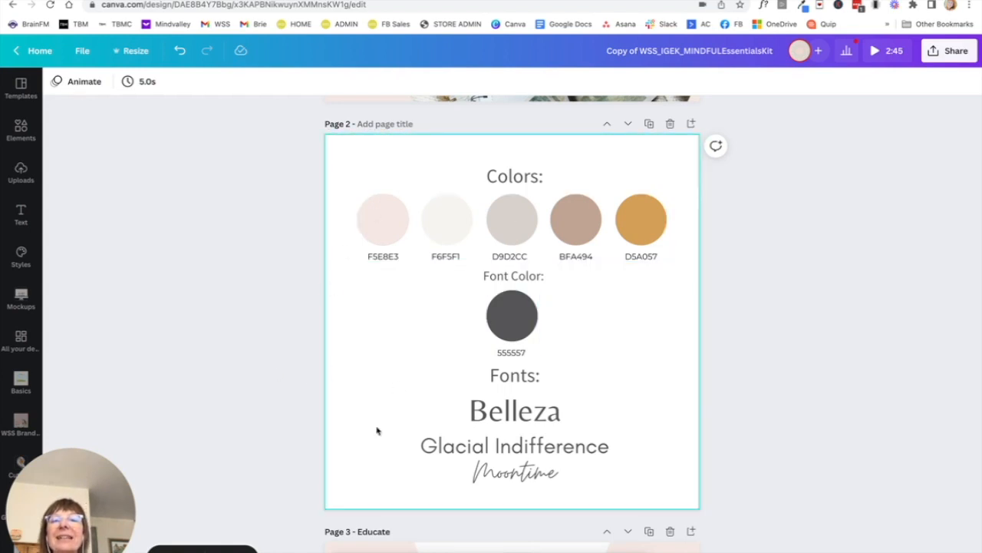
mouse_move(363, 410)
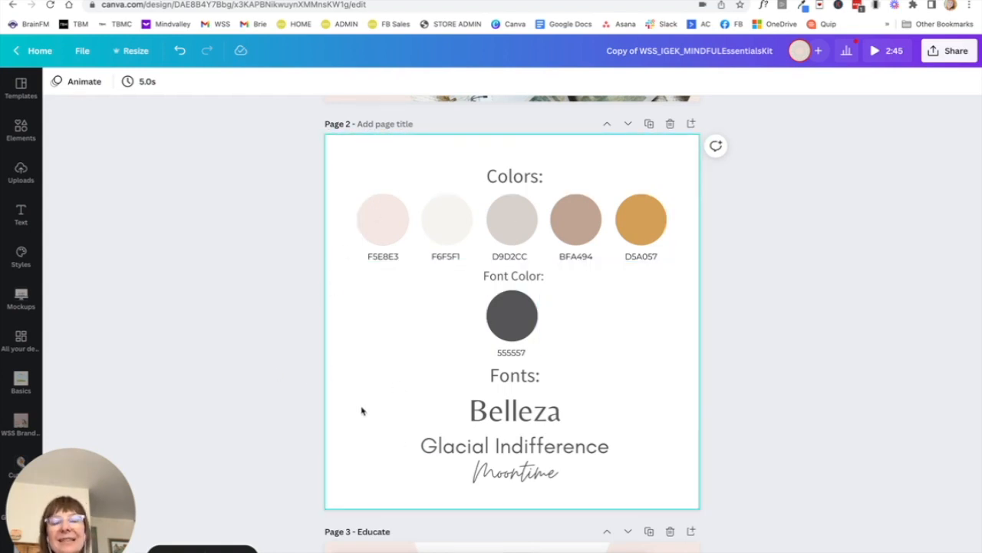
mouse_move(485, 335)
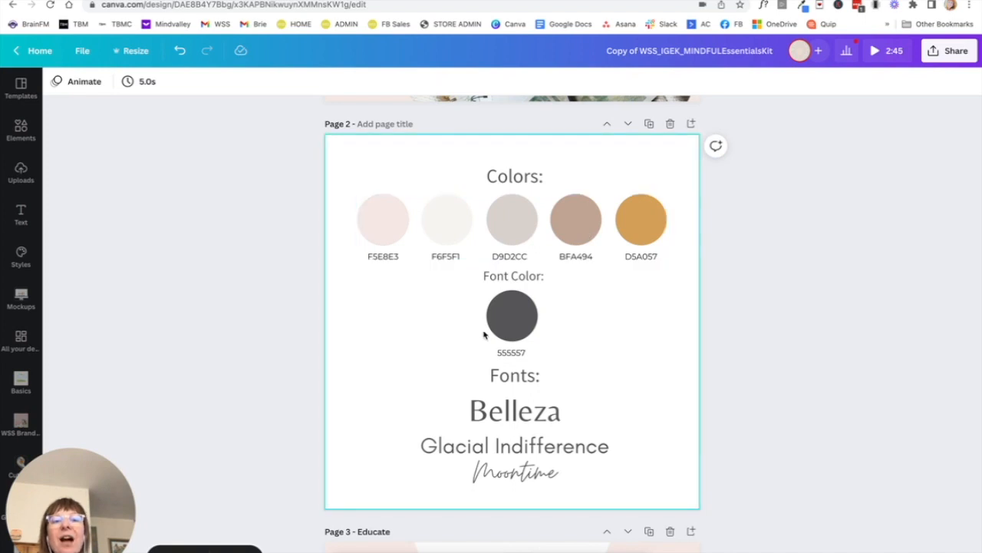
mouse_move(407, 458)
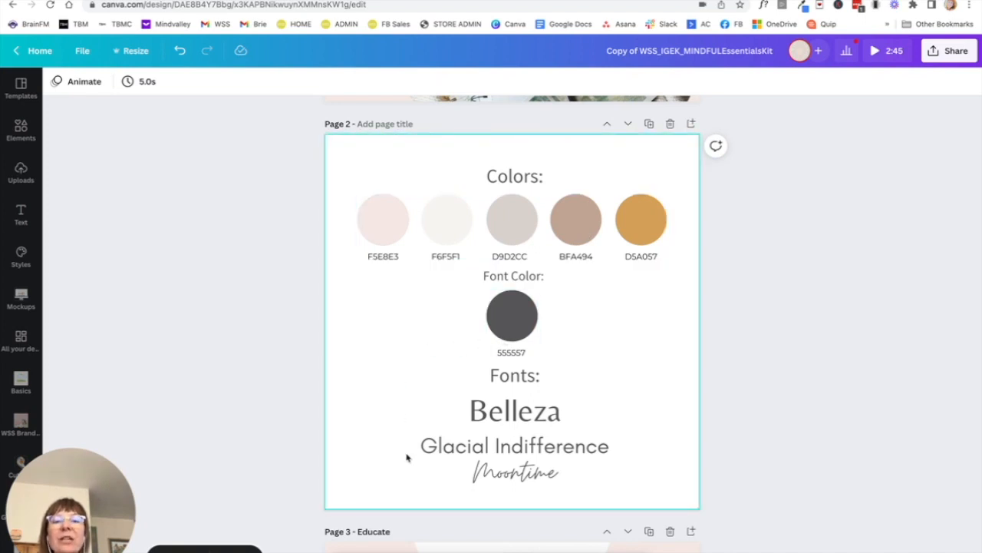
mouse_move(380, 377)
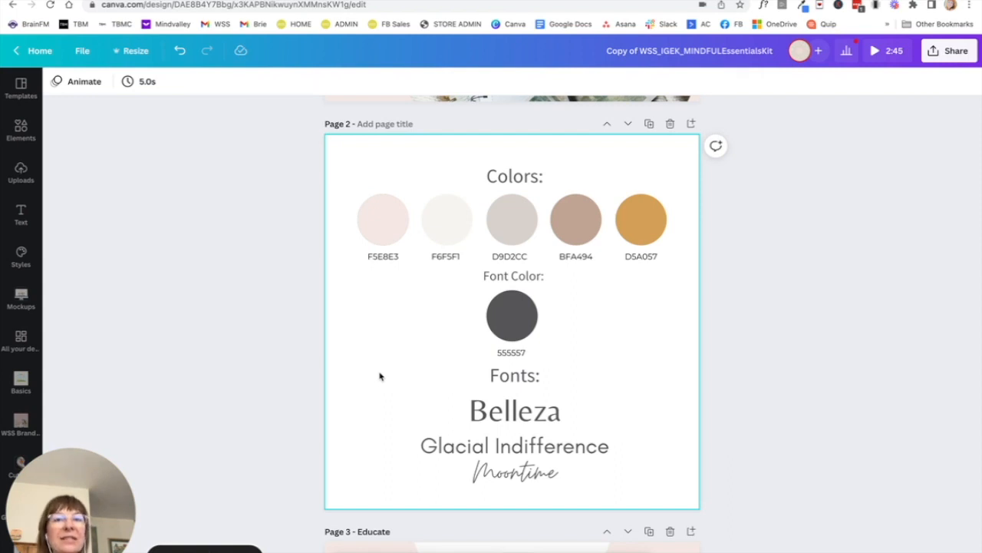
scroll(down, 3)
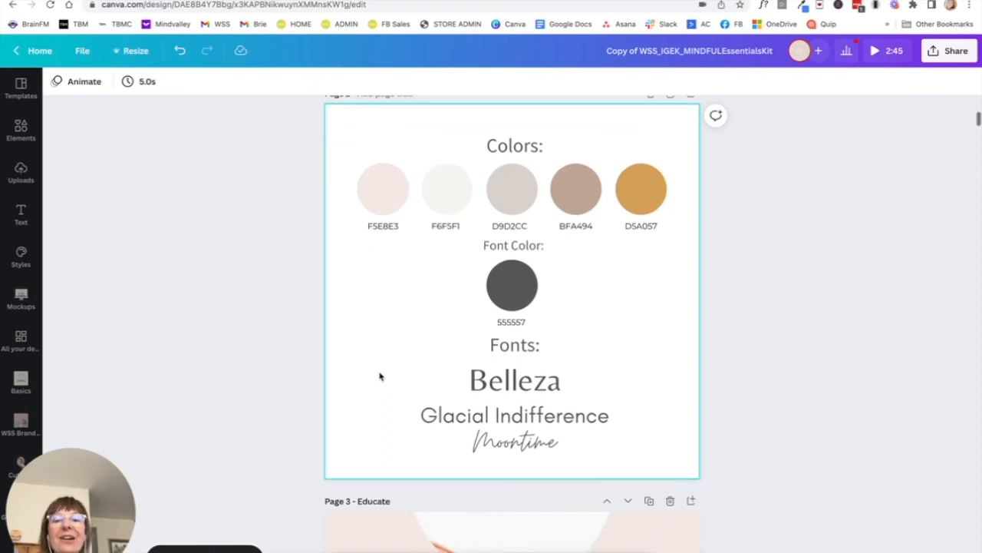
scroll(down, 3)
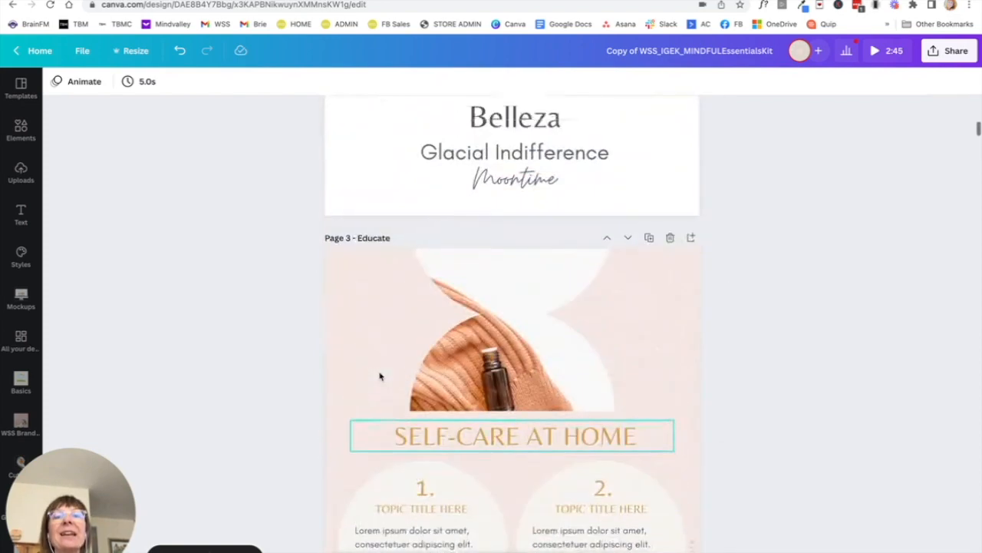
scroll(up, 3)
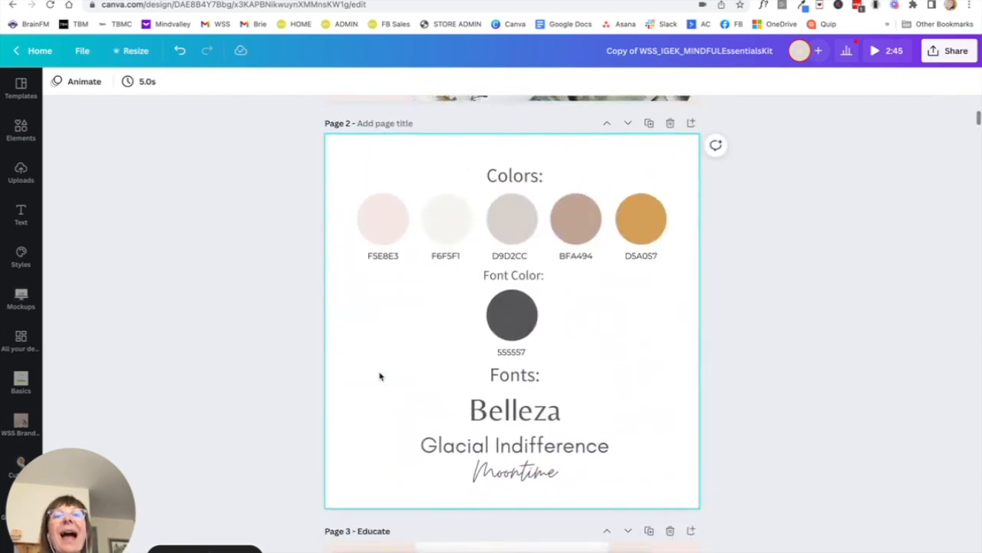
scroll(down, 3)
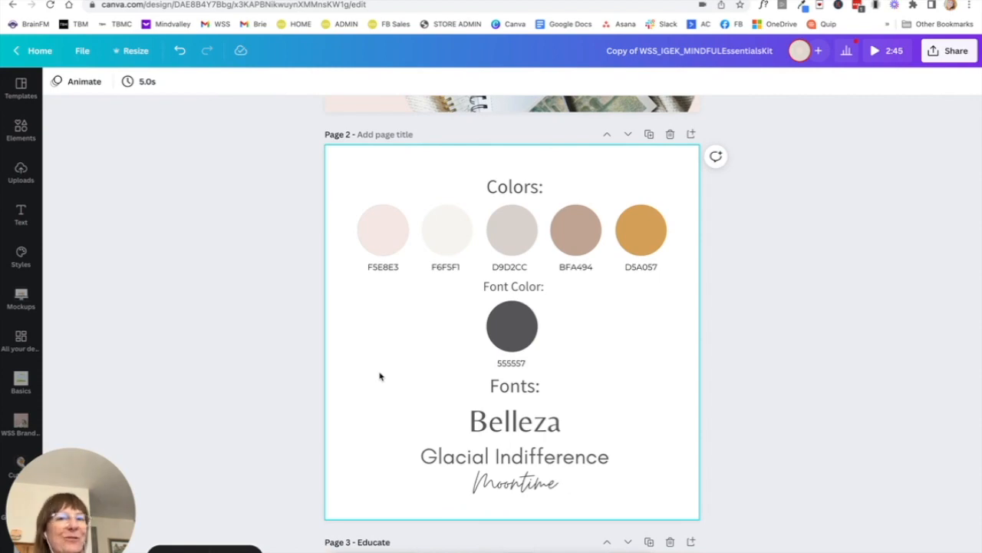
scroll(up, 3)
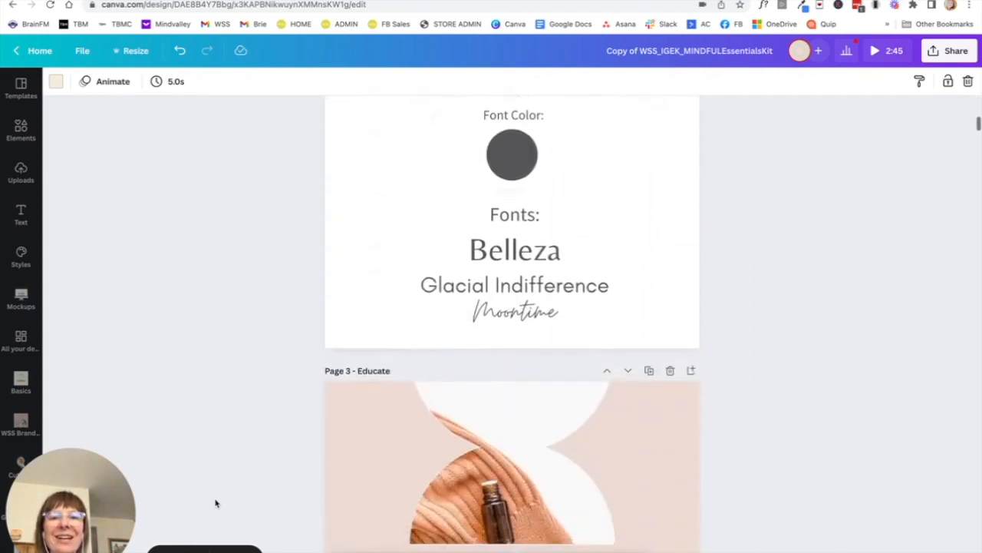
- Scroll through kit Pages 6–10 down to the Steps page
scroll(down, 3)
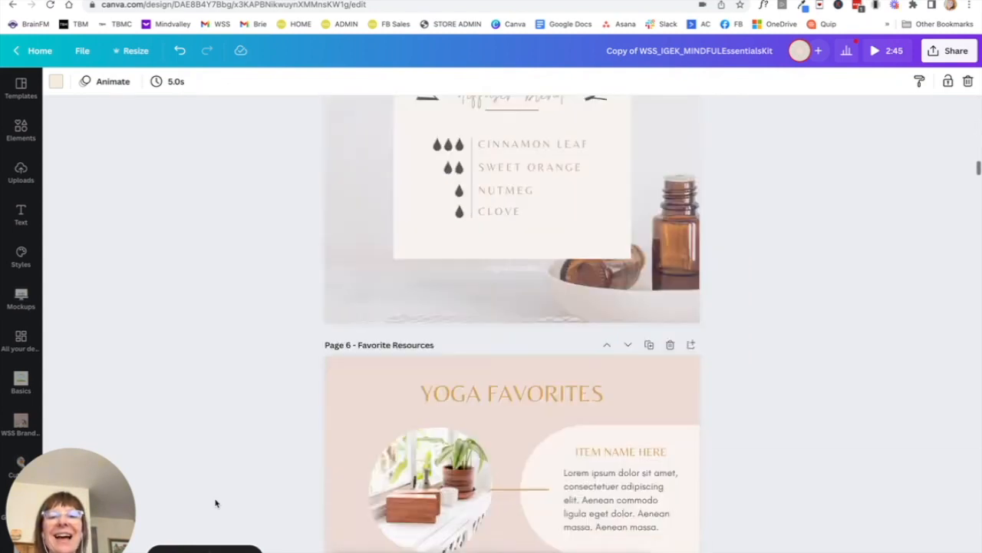
scroll(down, 3)
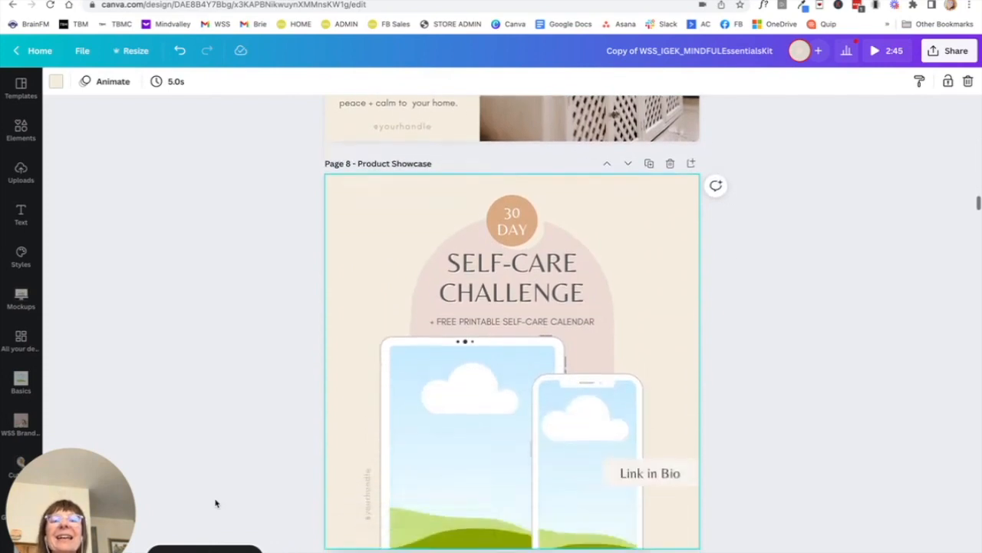
scroll(down, 3)
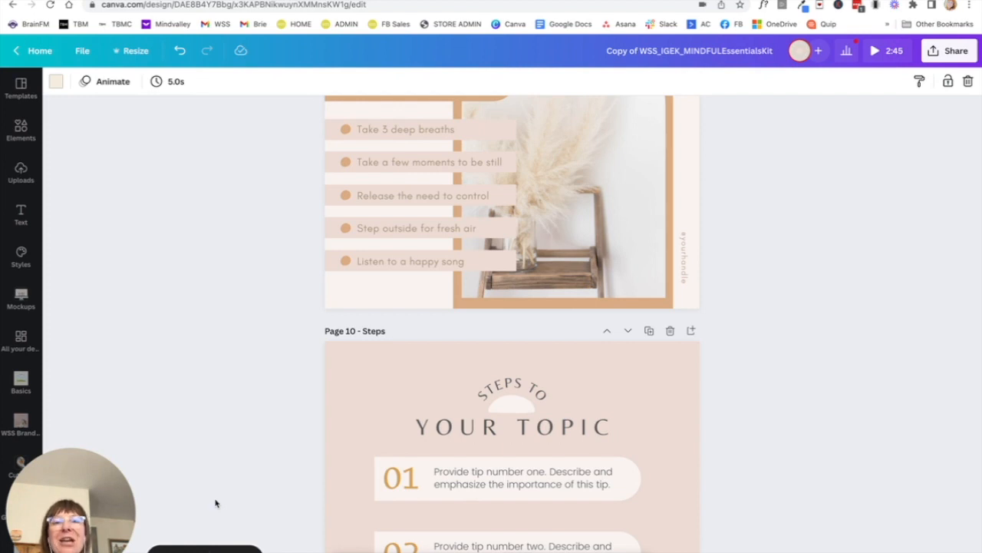
scroll(down, 3)
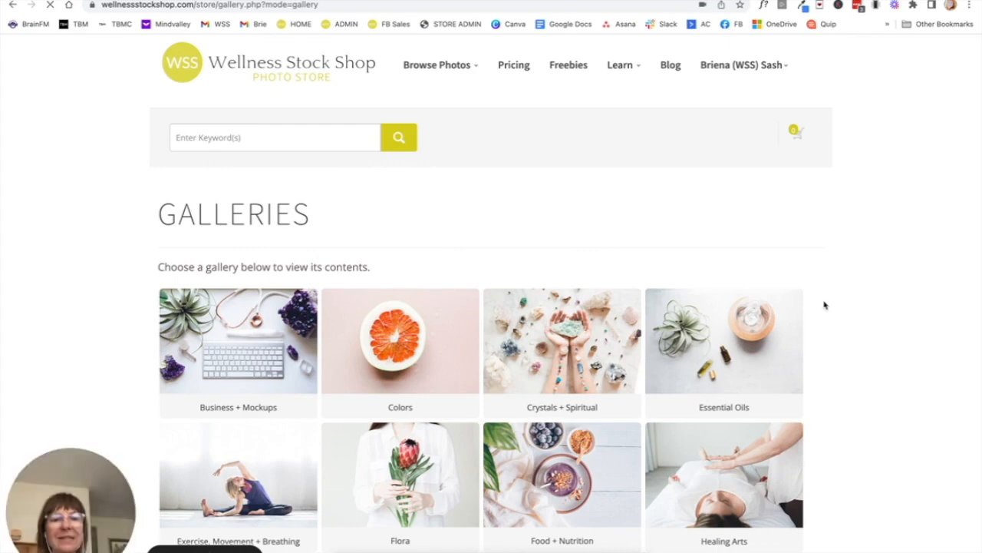
- Open the Business + Mockups gallery and browse its 294 pink desk photos
scroll(down, 3)
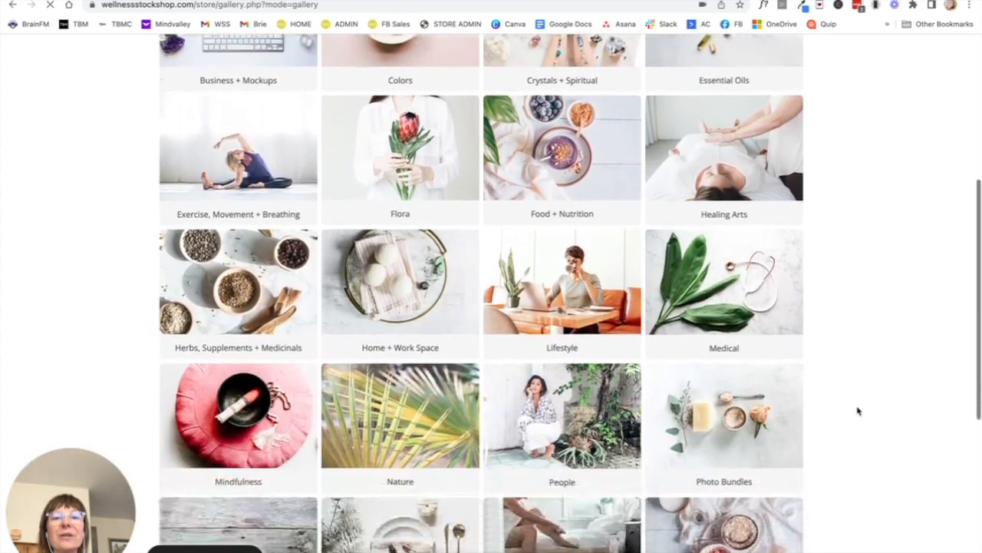
scroll(down, 3)
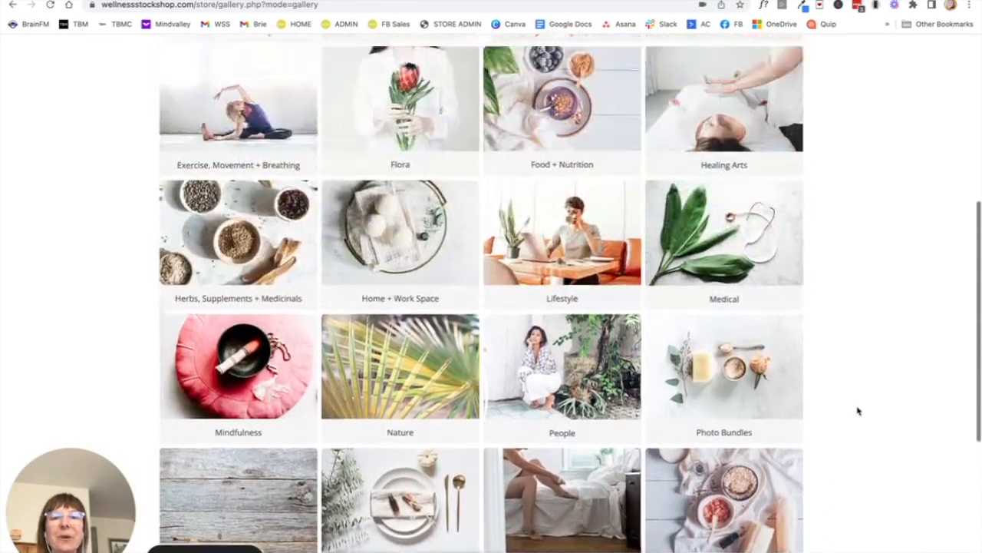
scroll(up, 3)
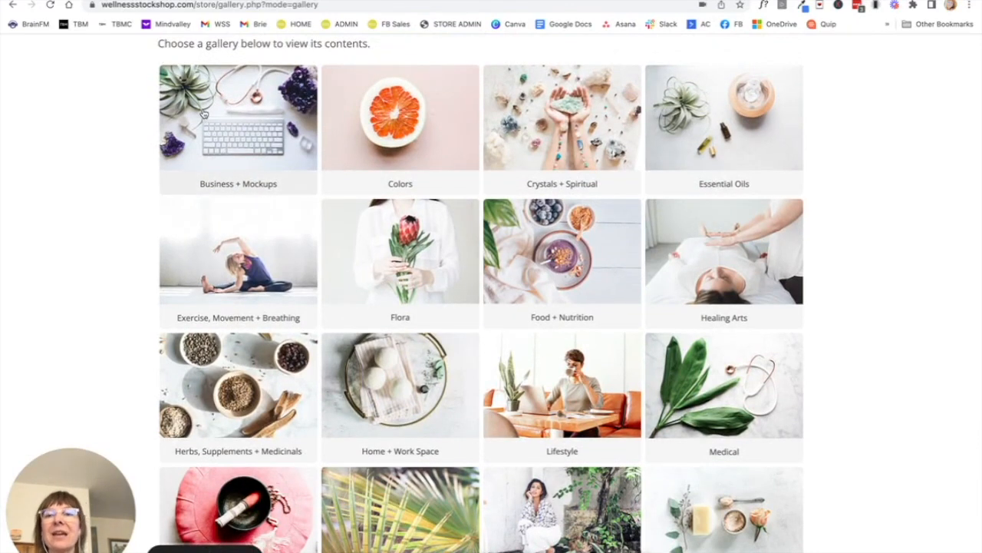
click(238, 115)
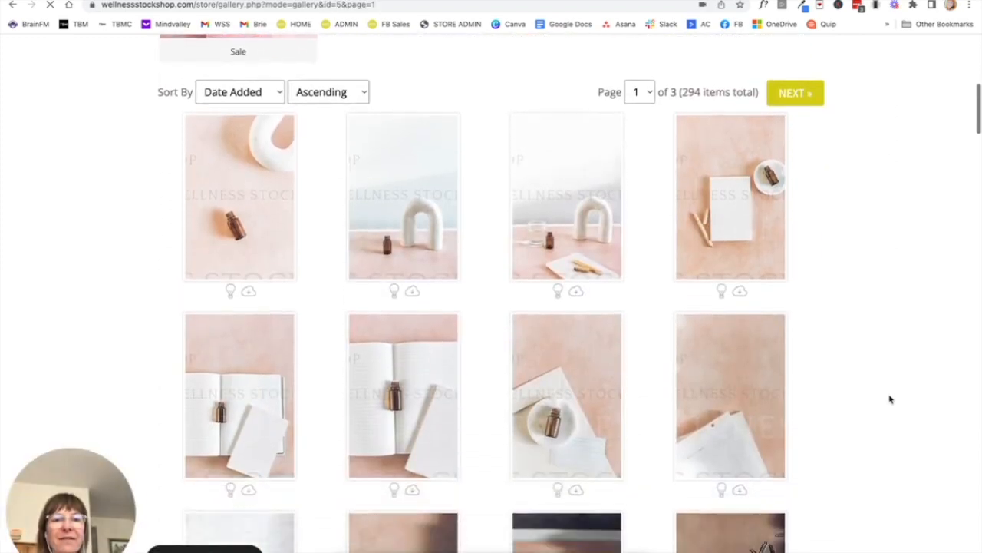
scroll(down, 3)
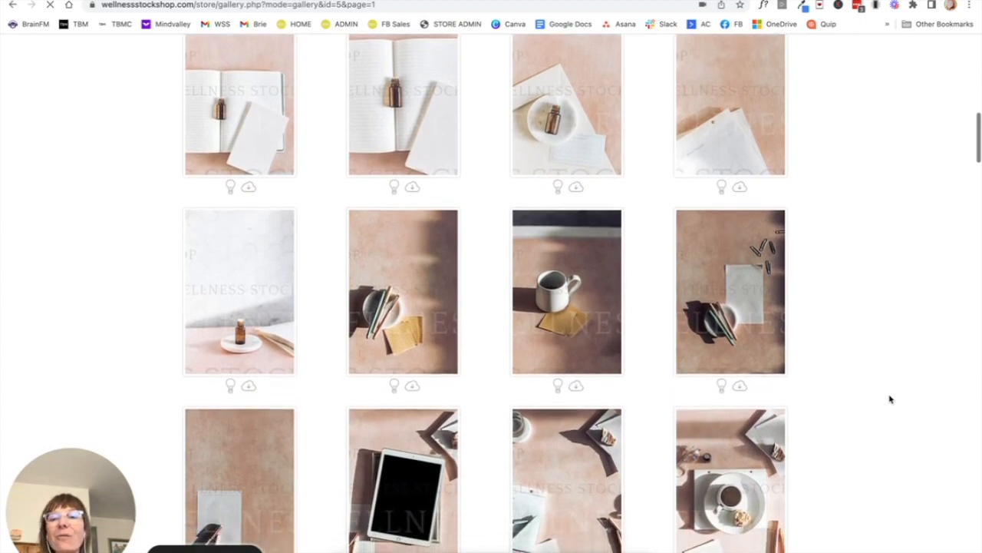
scroll(up, 3)
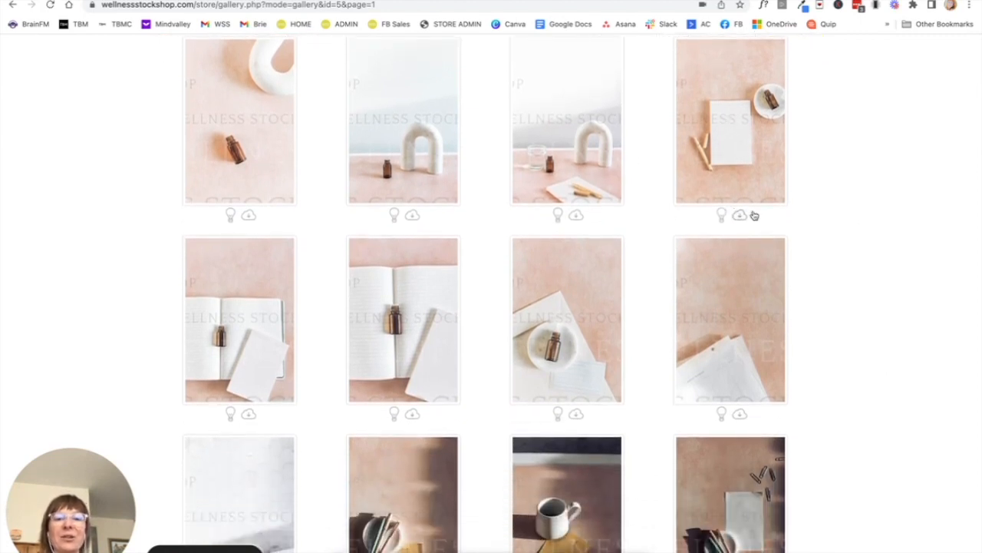
scroll(down, 3)
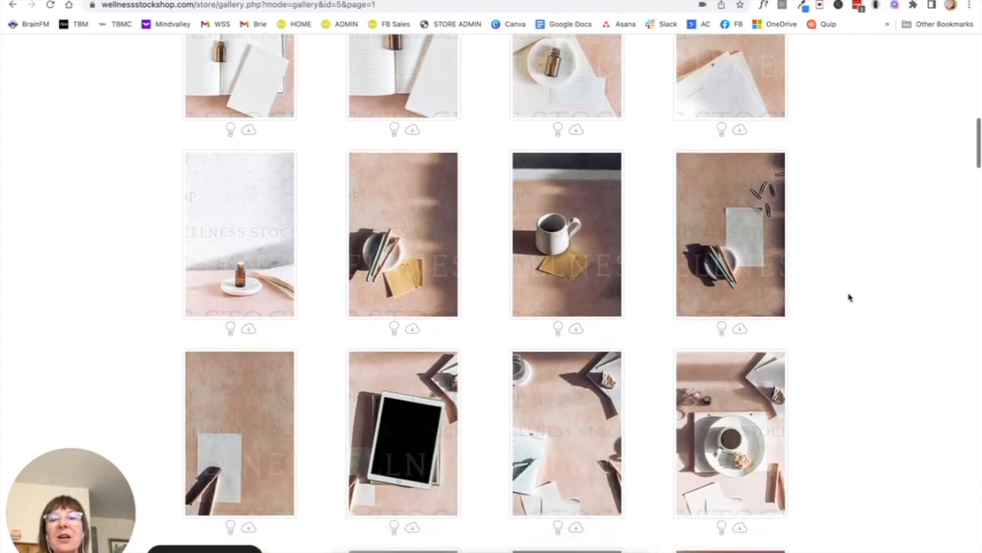
scroll(up, 3)
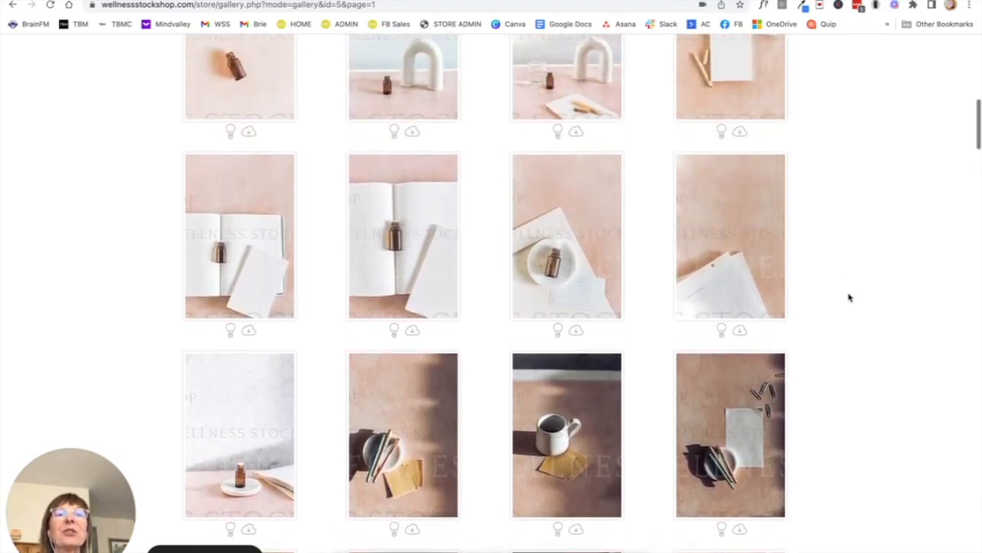
scroll(up, 3)
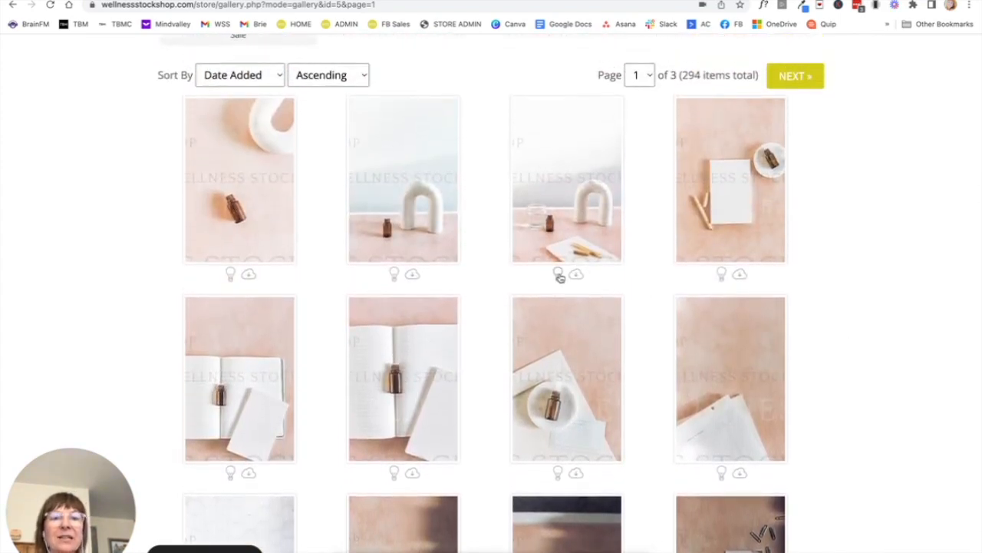
- Save the arch-and-bottle photo to a new lightbox named 'Month 1'
click(558, 274)
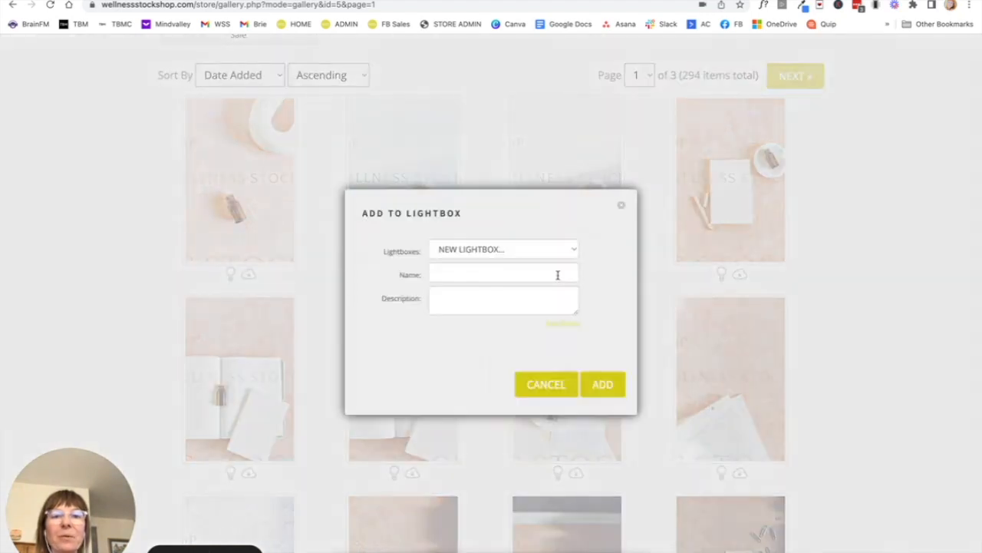
click(503, 273)
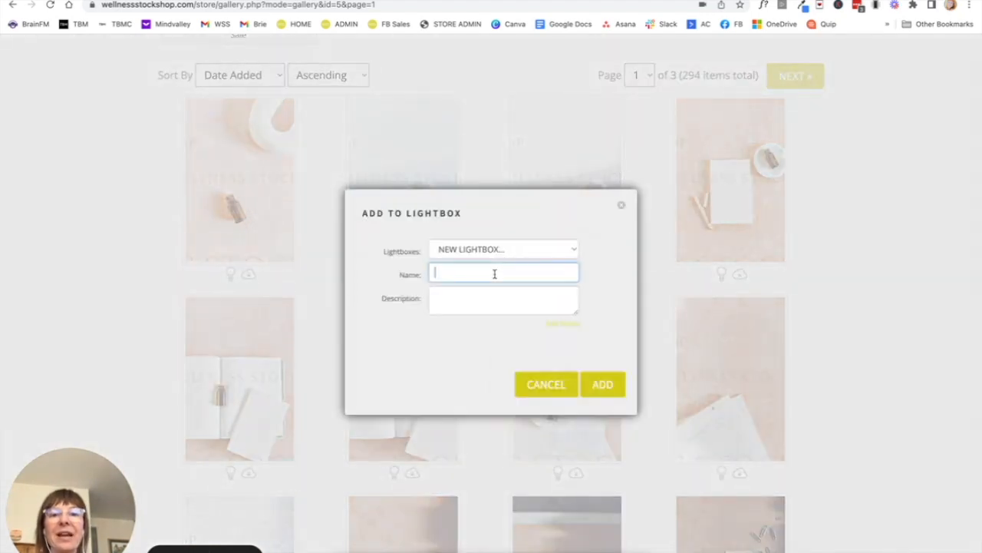
text(Month 1)
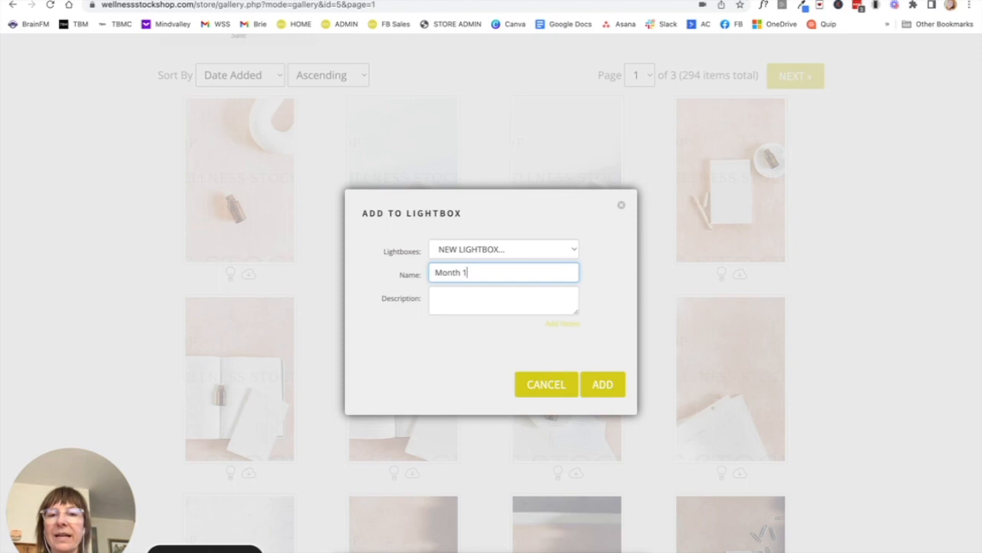
click(603, 384)
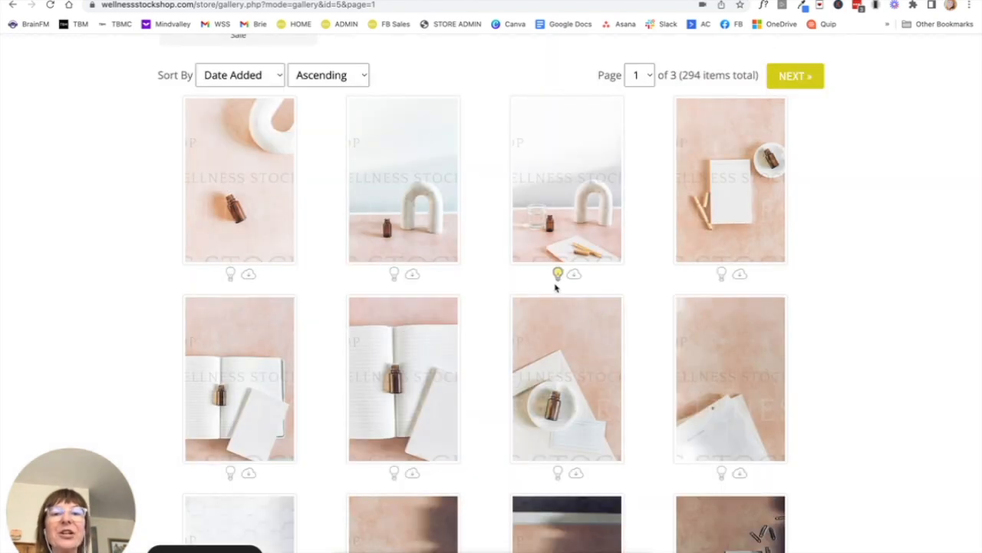
- Scroll down the gallery to the Business + Mockups sub-galleries
scroll(down, 3)
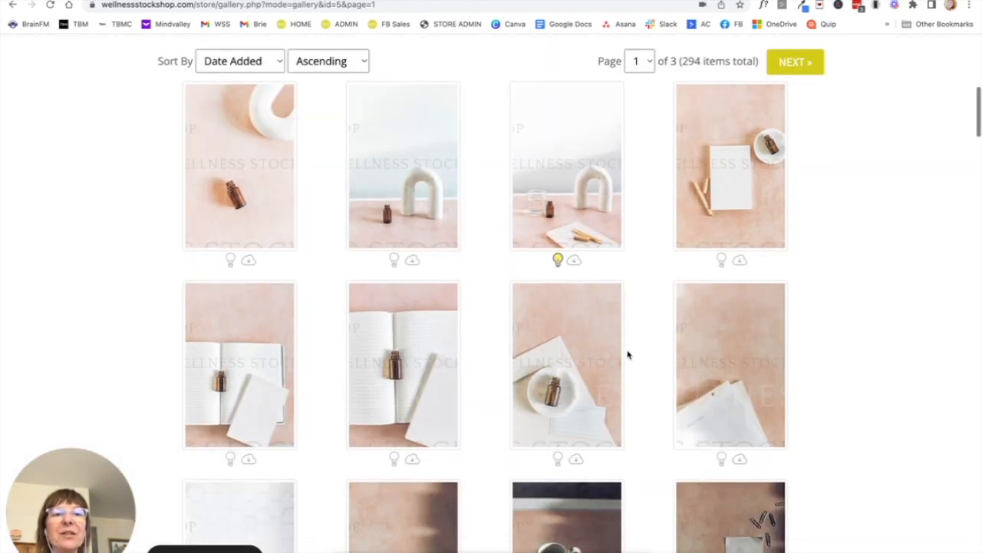
scroll(down, 3)
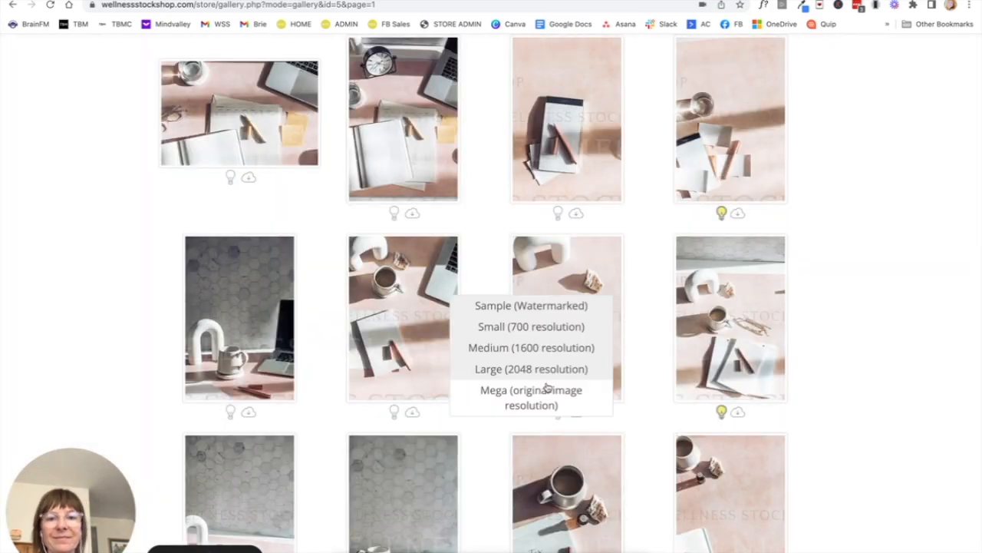
scroll(down, 3)
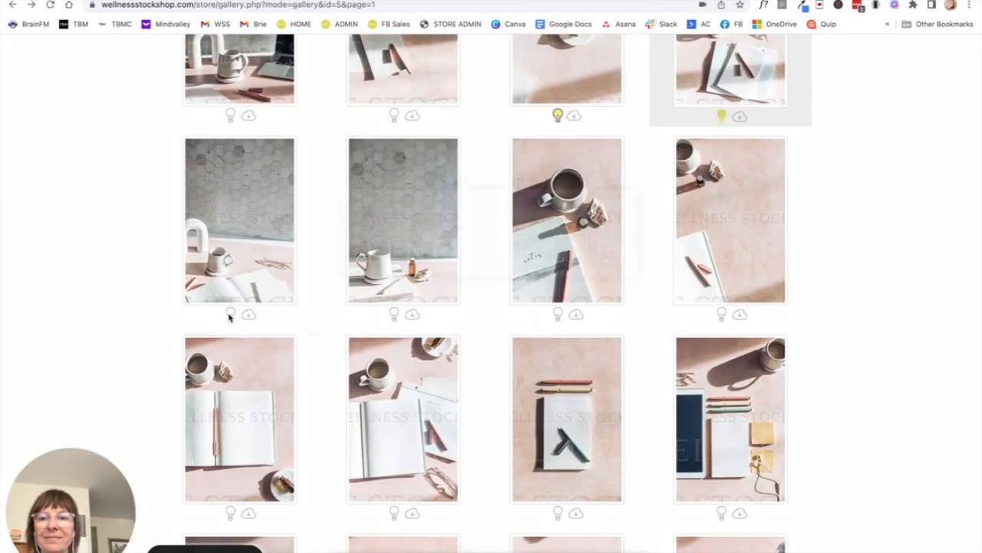
scroll(down, 3)
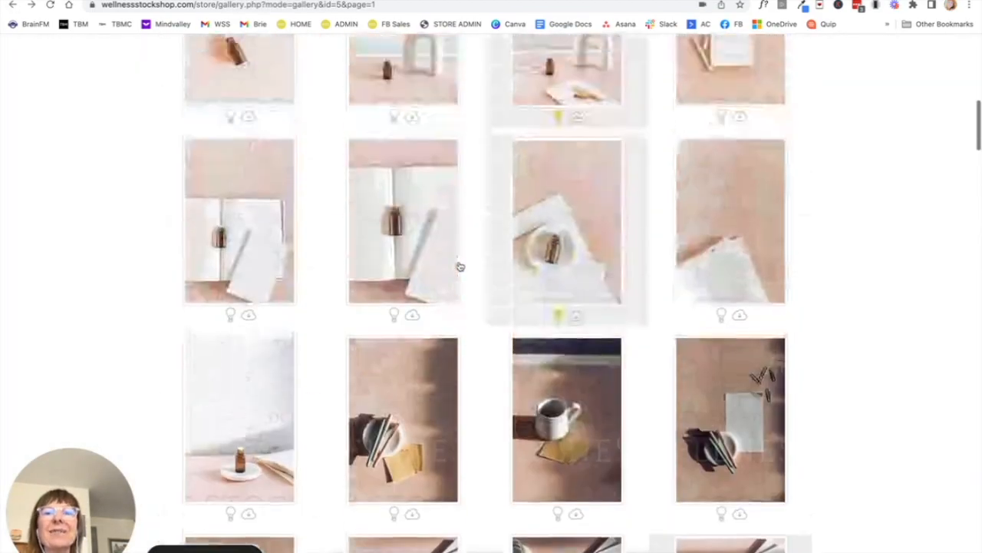
scroll(up, 3)
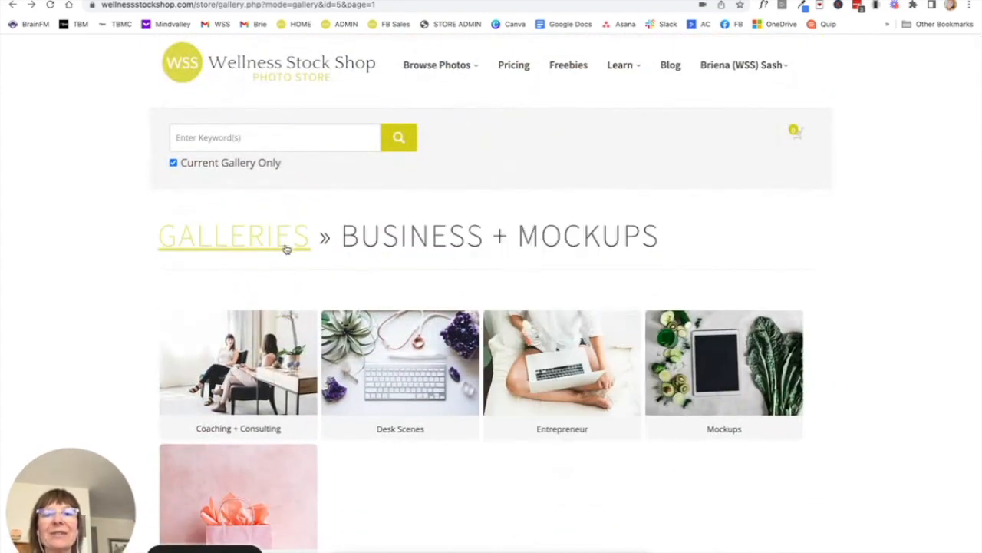
- Open the Crystals + Spiritual gallery and scroll through its photos
click(233, 235)
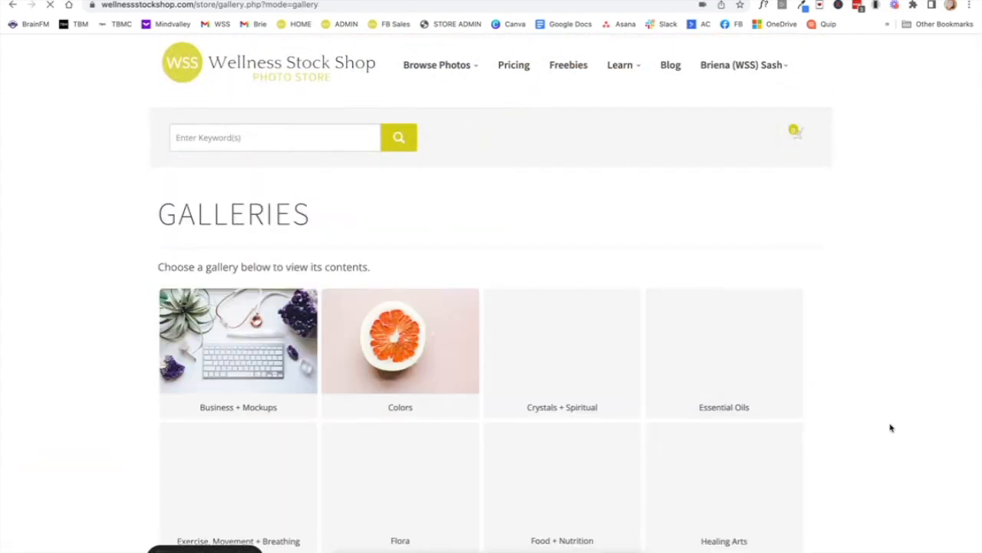
click(561, 341)
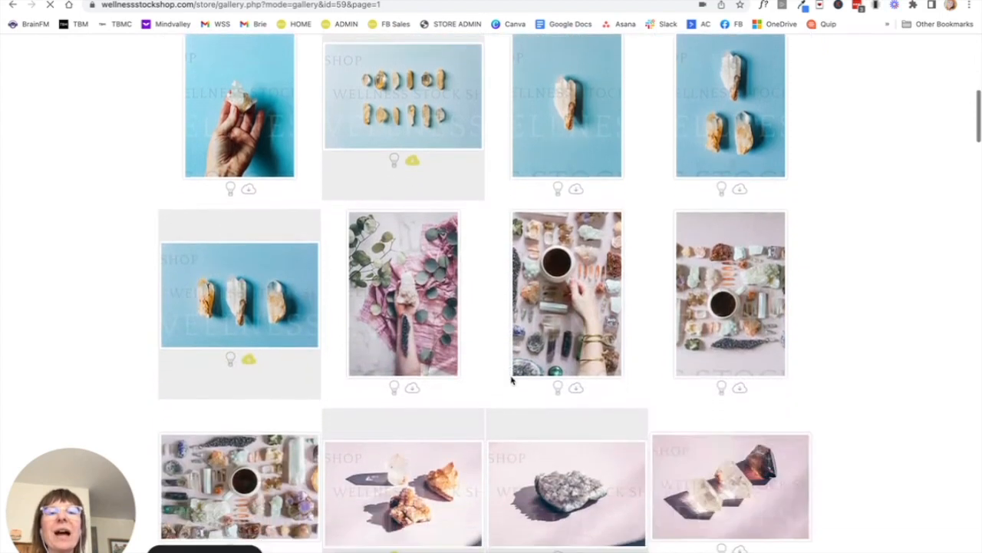
scroll(down, 3)
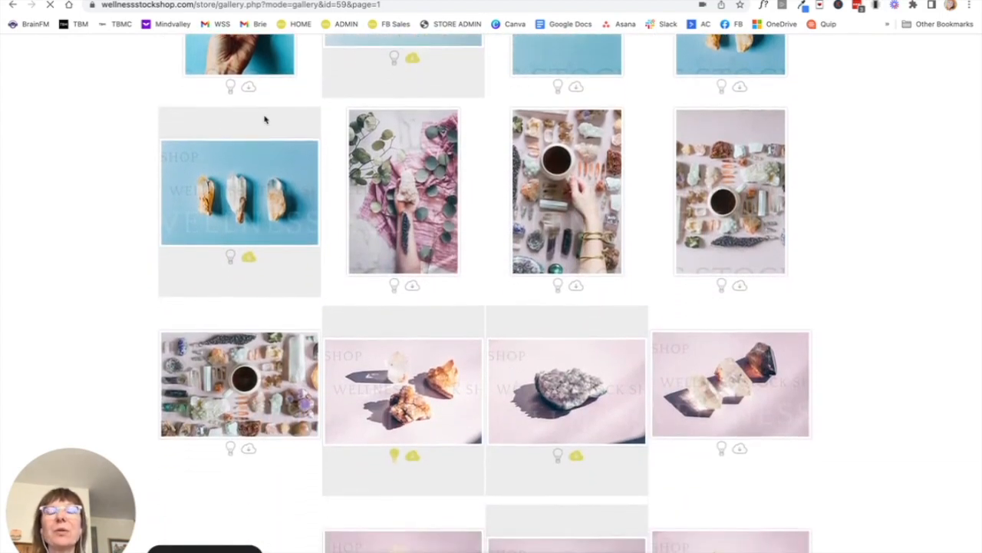
scroll(down, 3)
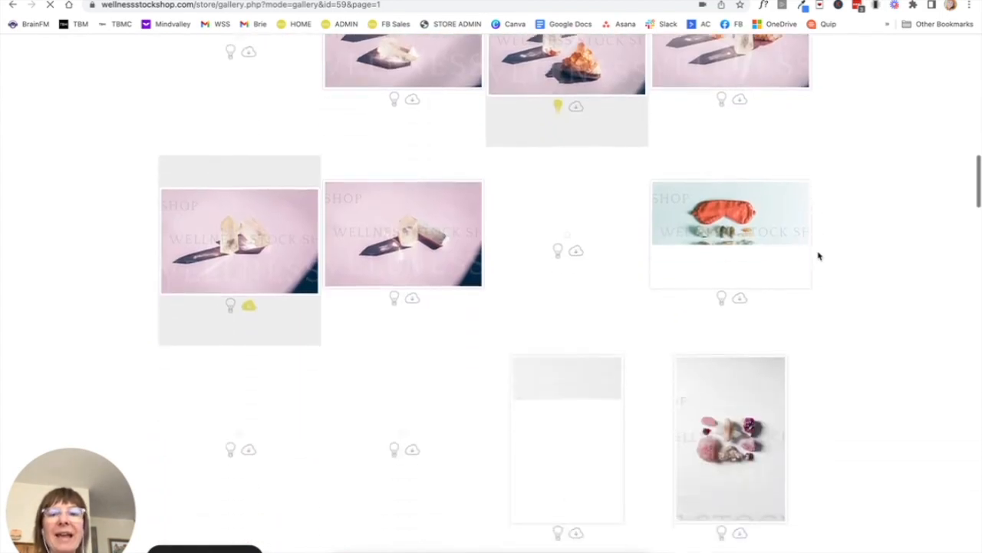
scroll(down, 3)
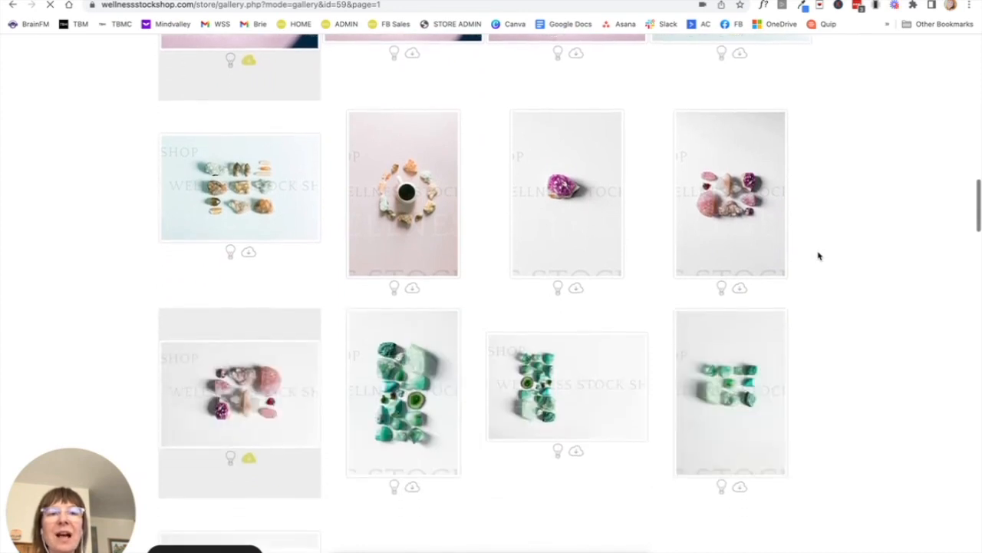
scroll(down, 3)
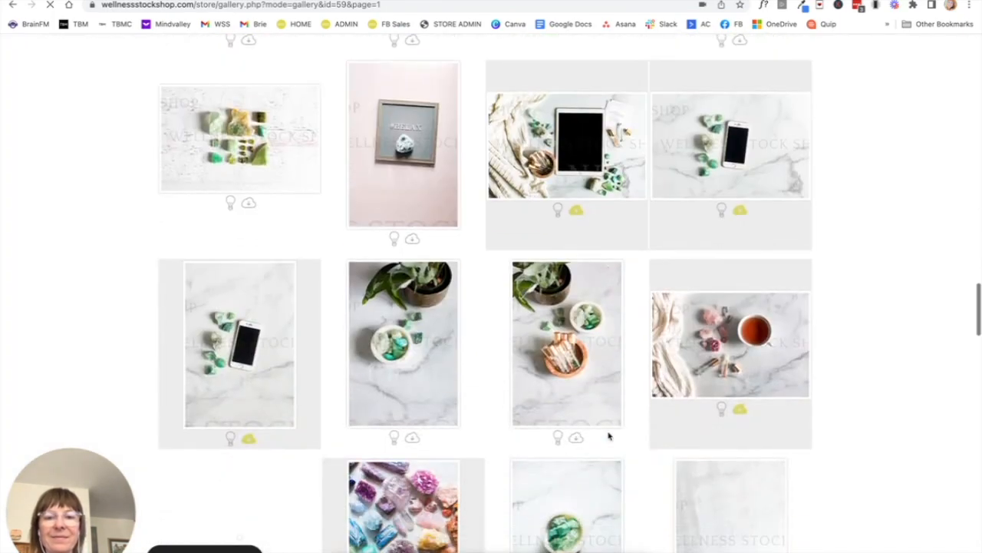
scroll(down, 3)
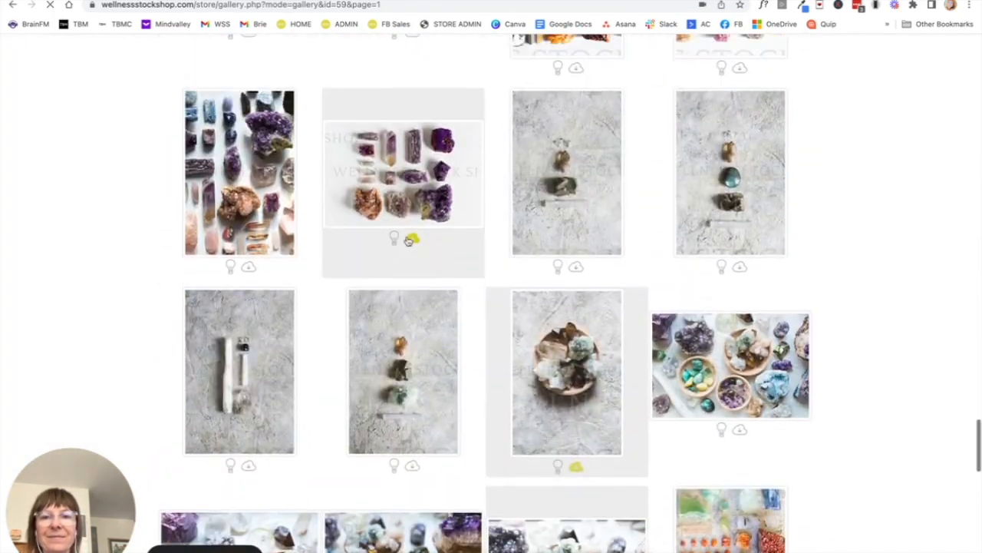
- Add the purple crystal flat lay and teacup-on-rattan-tray photos to Month 1
click(394, 238)
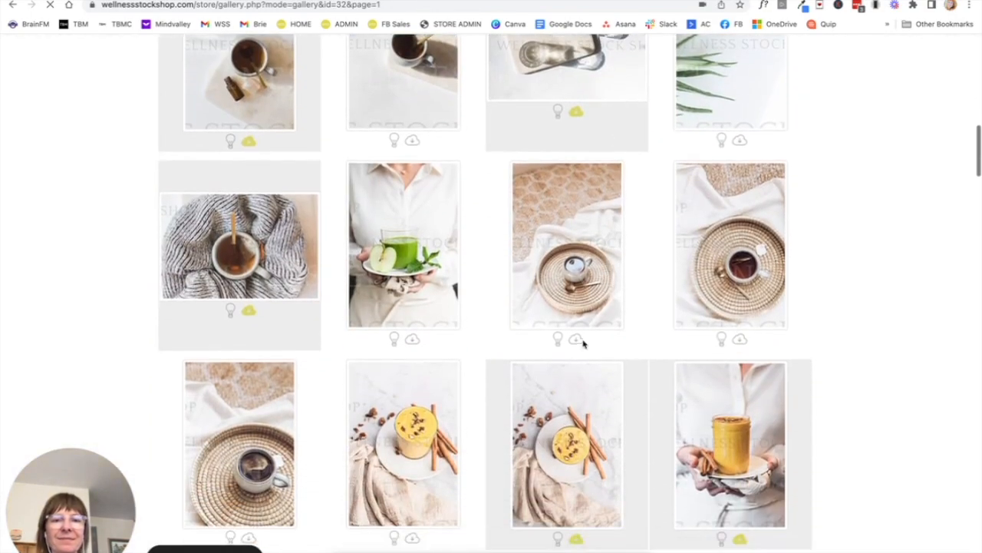
click(577, 340)
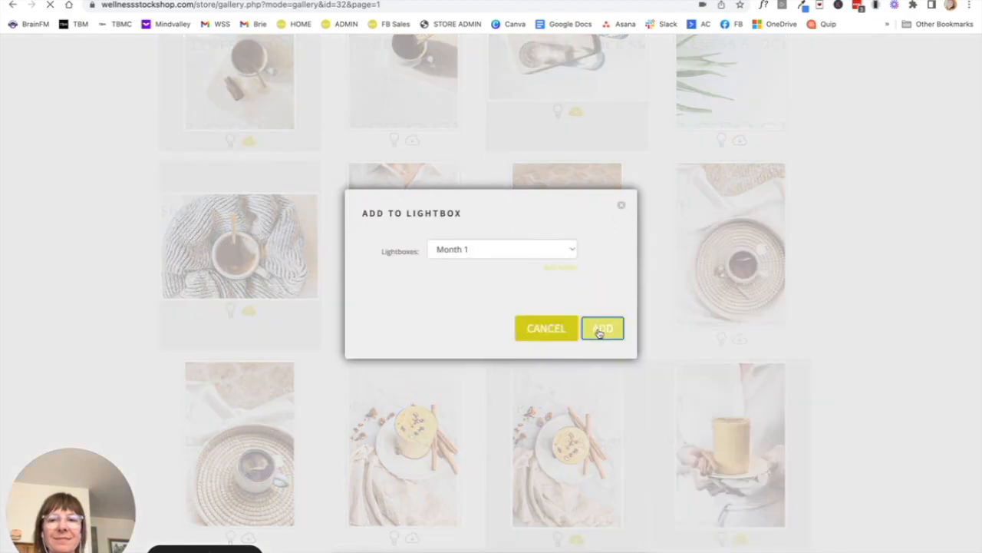
click(603, 328)
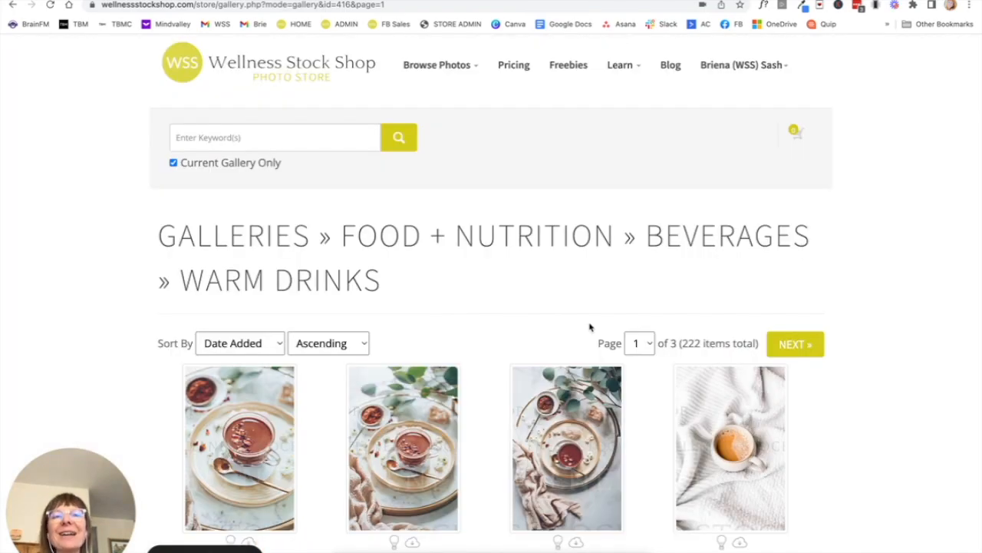
- Open the Month 1 lightbox from the account's Lightboxes and review its 12 photos
click(740, 65)
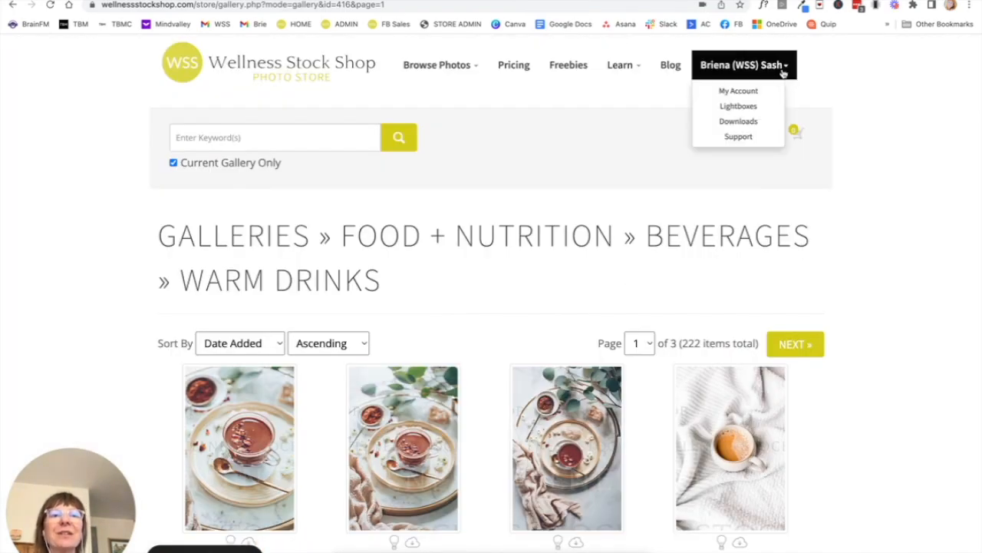
click(737, 106)
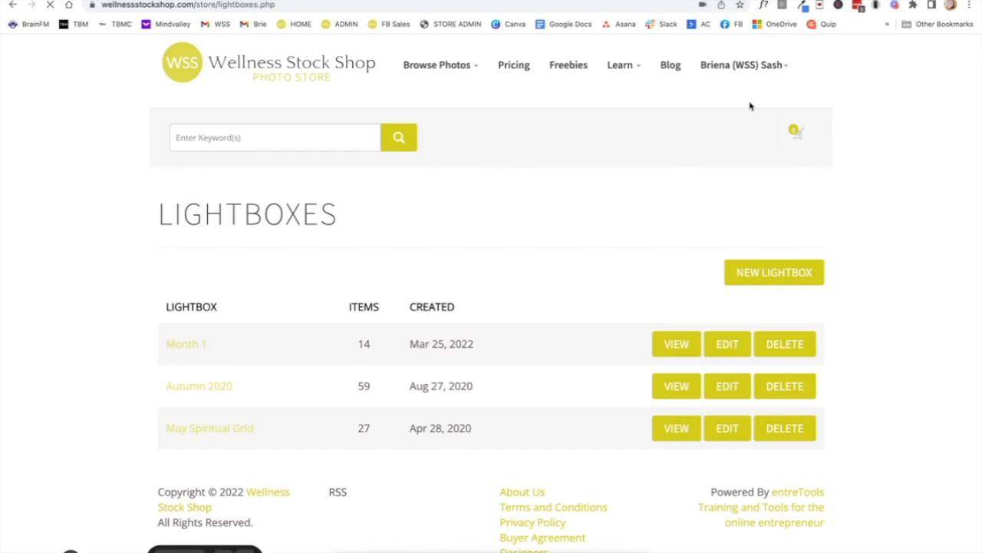
click(676, 343)
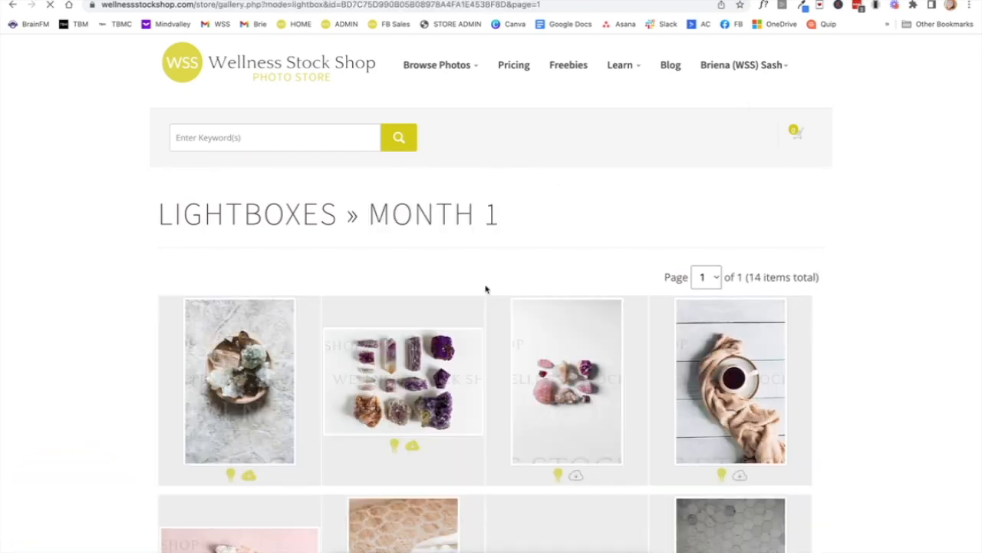
scroll(down, 3)
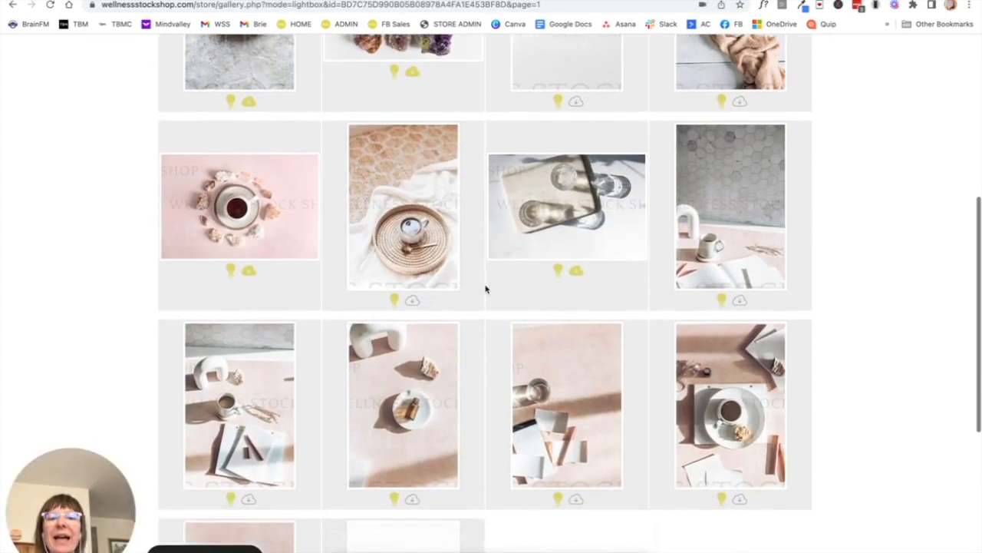
scroll(down, 3)
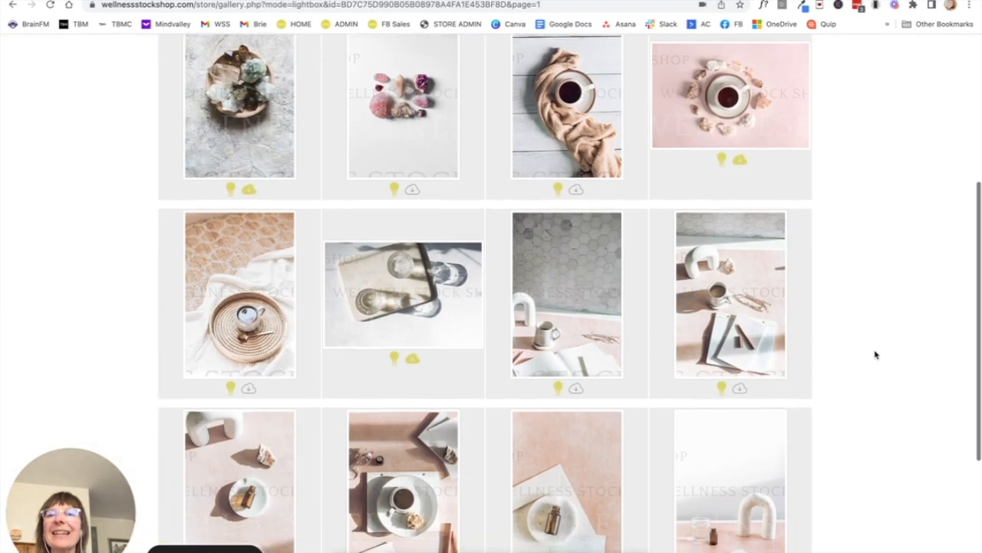
scroll(up, 3)
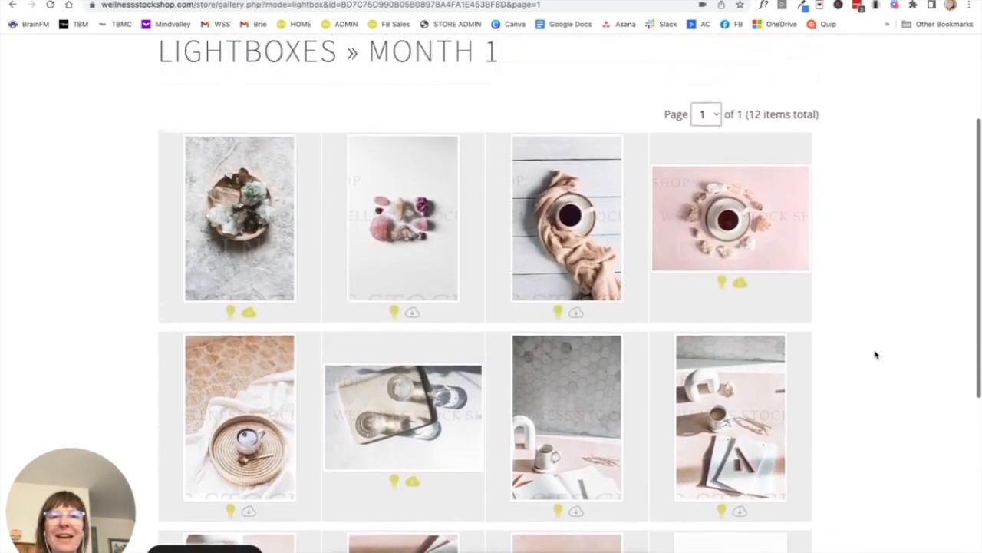
scroll(down, 3)
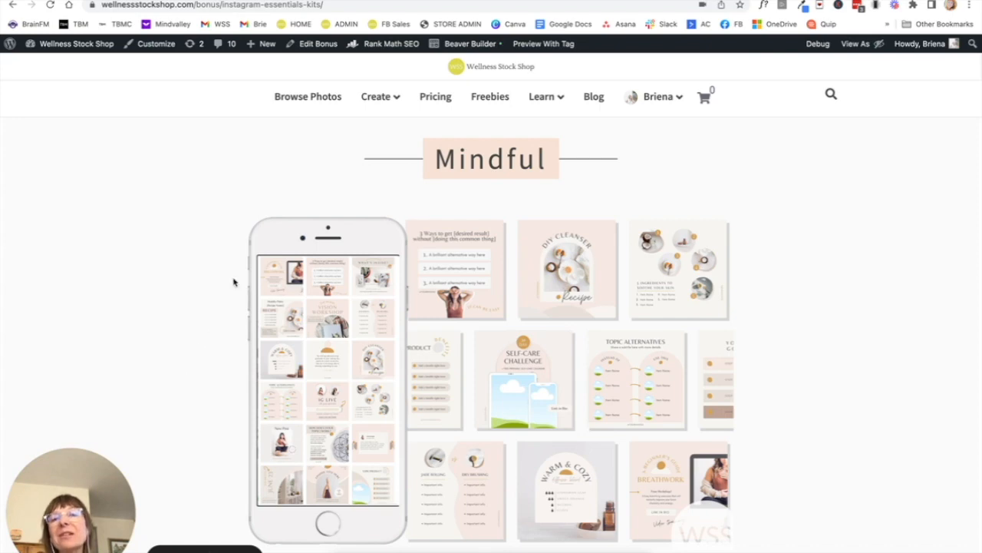
- Get a Canva copy of the arched New Reel cover from IG Reel Covers
click(376, 96)
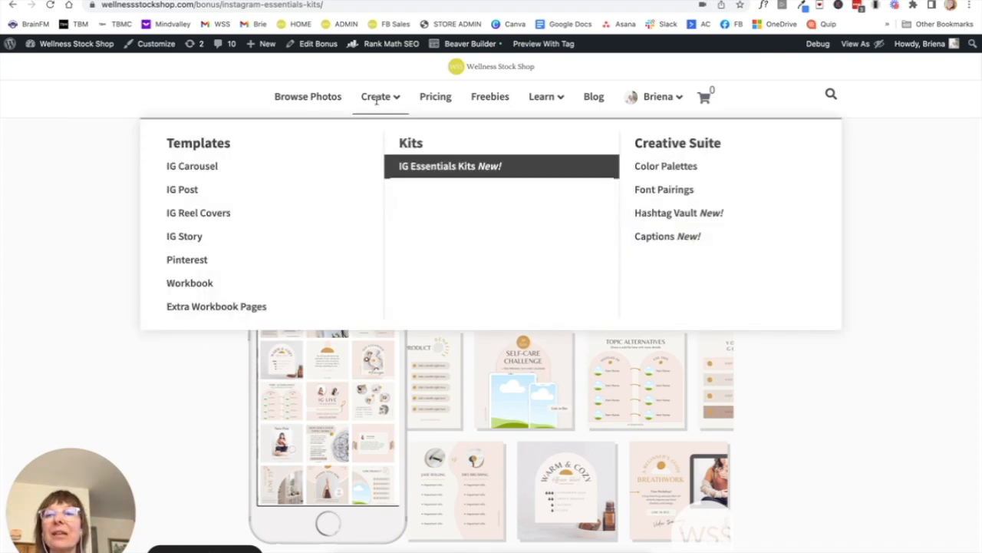
mouse_move(219, 187)
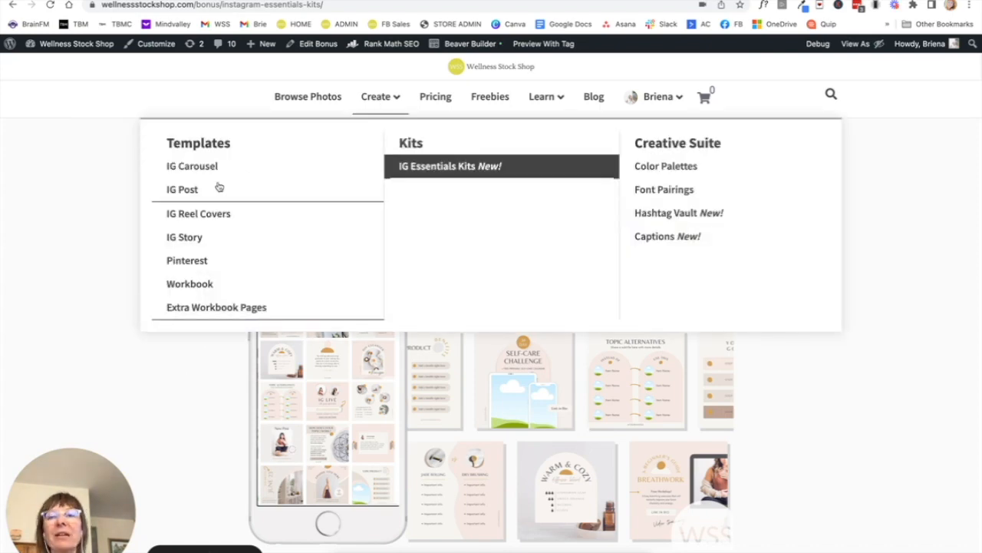
click(198, 213)
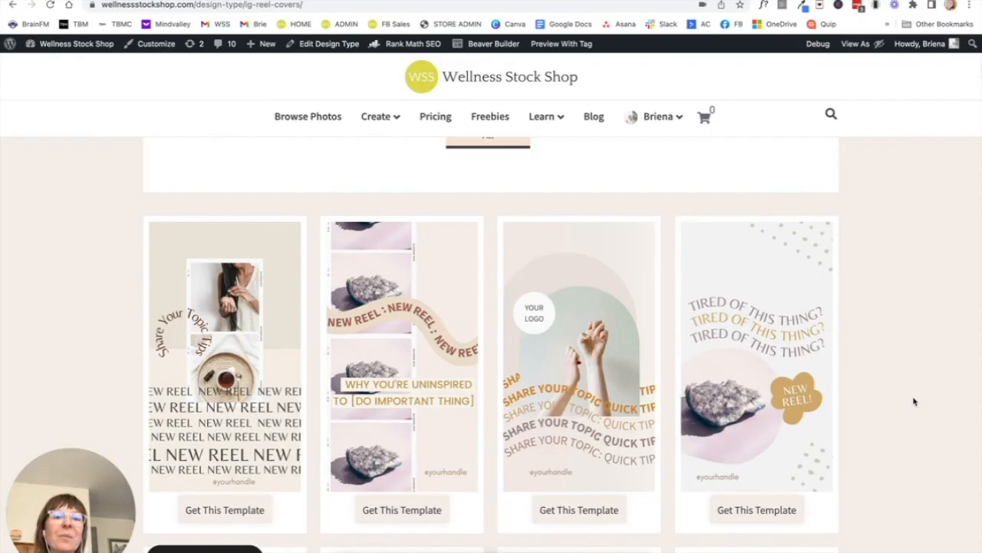
click(579, 509)
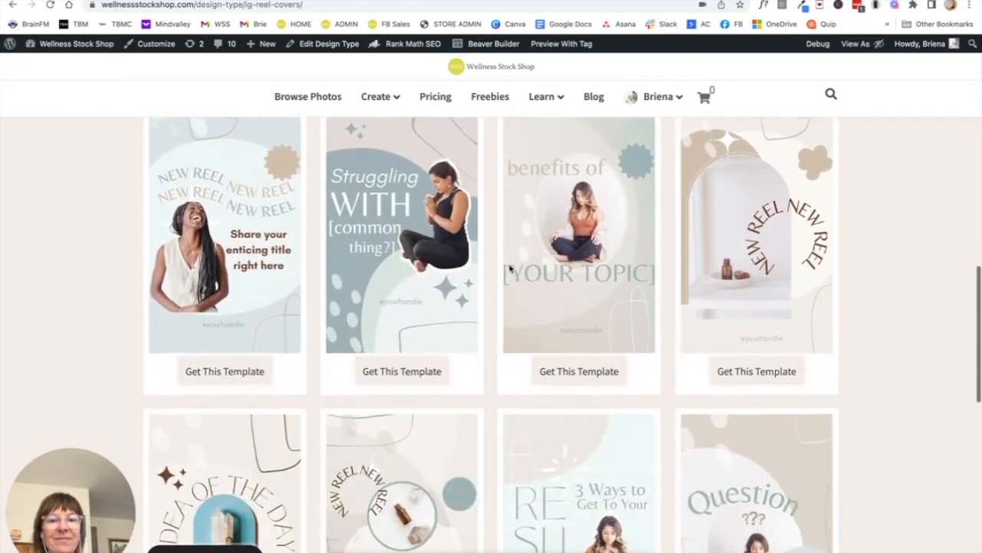
click(756, 371)
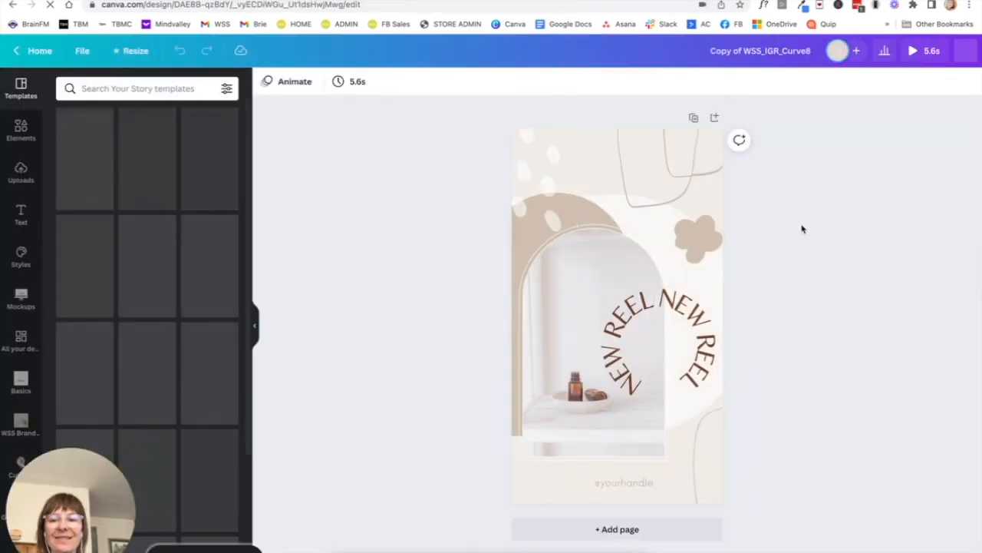
- Recolor the Share Your Topic curved text lines in a tan kit shade from Document Colors
click(253, 324)
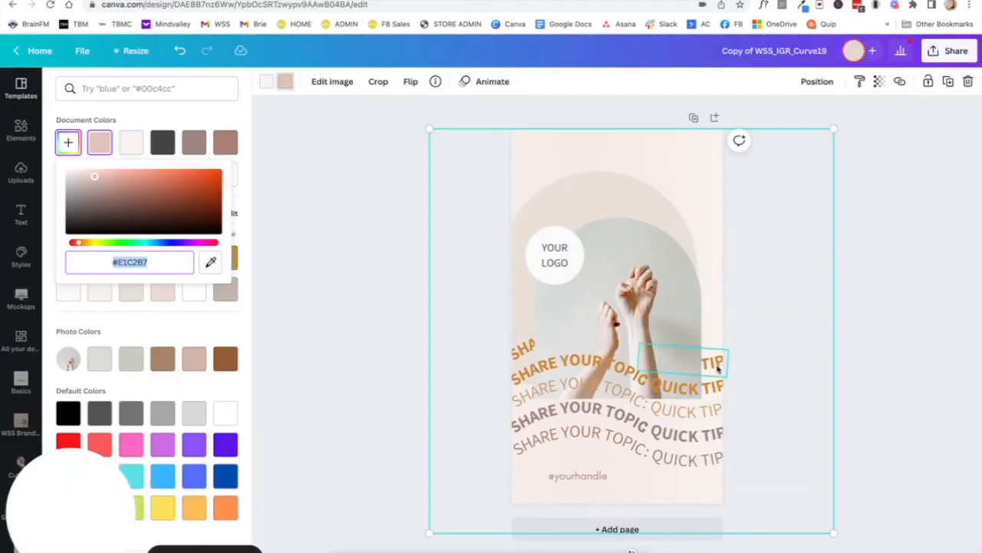
click(580, 420)
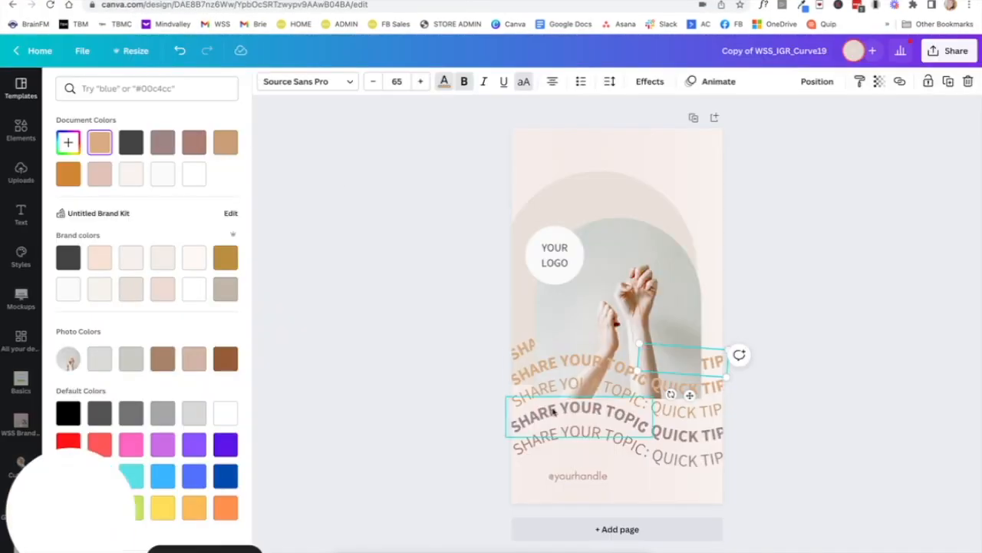
click(20, 87)
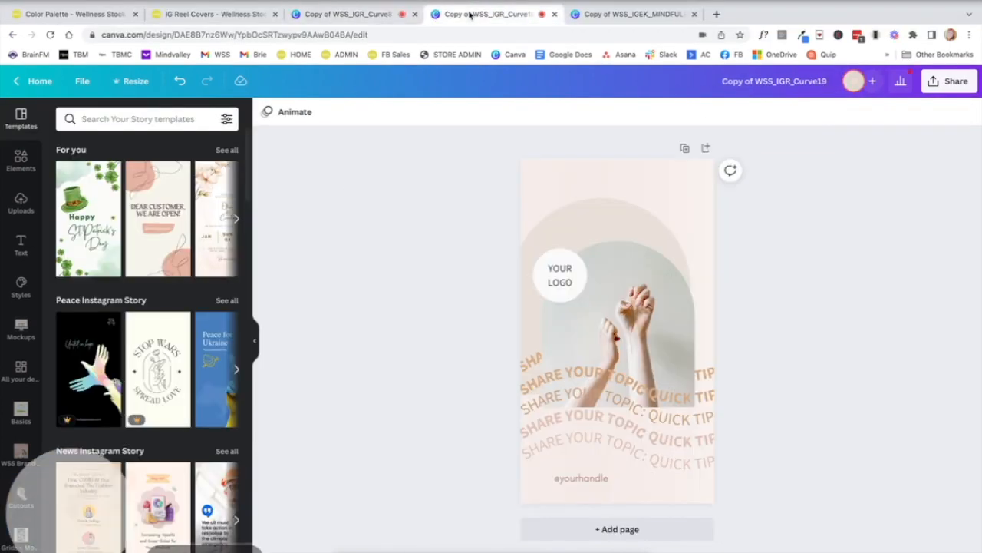
click(208, 14)
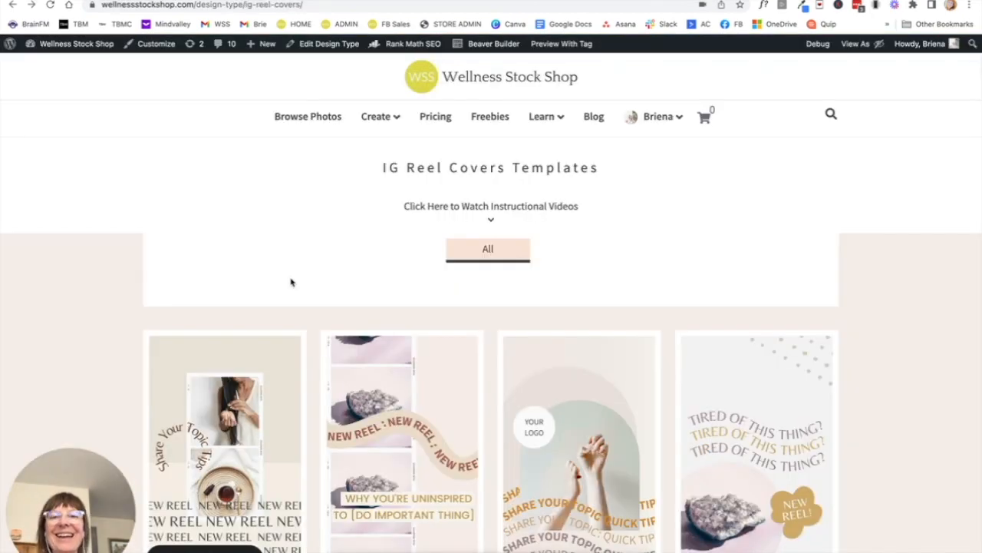
- Browse the IG Carousel templates, scrolling down toward Why We Love Our
click(376, 116)
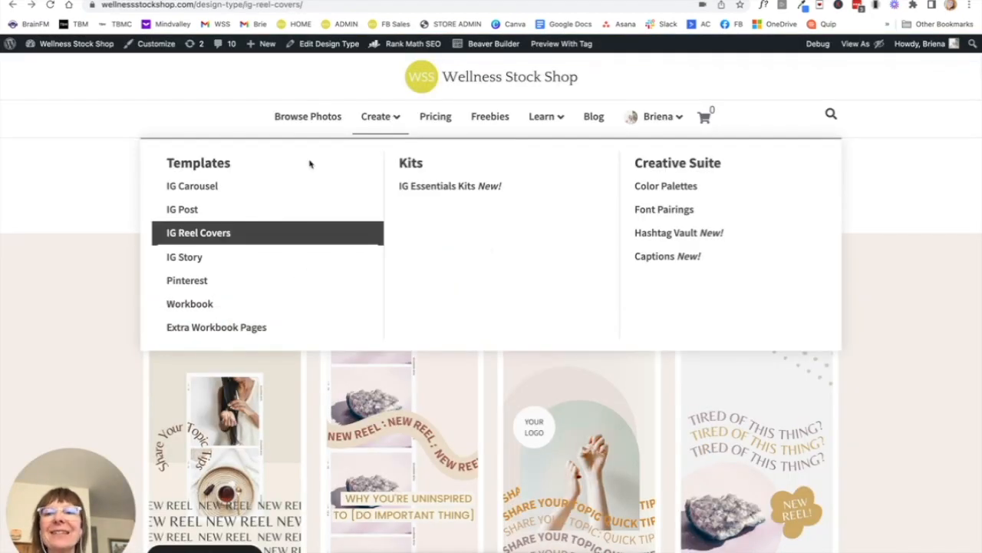
click(192, 186)
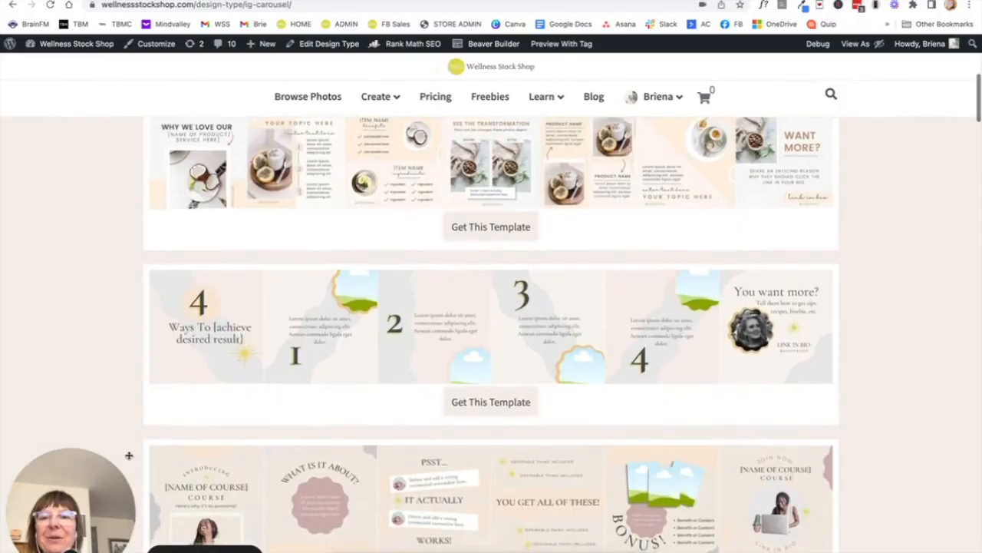
scroll(down, 3)
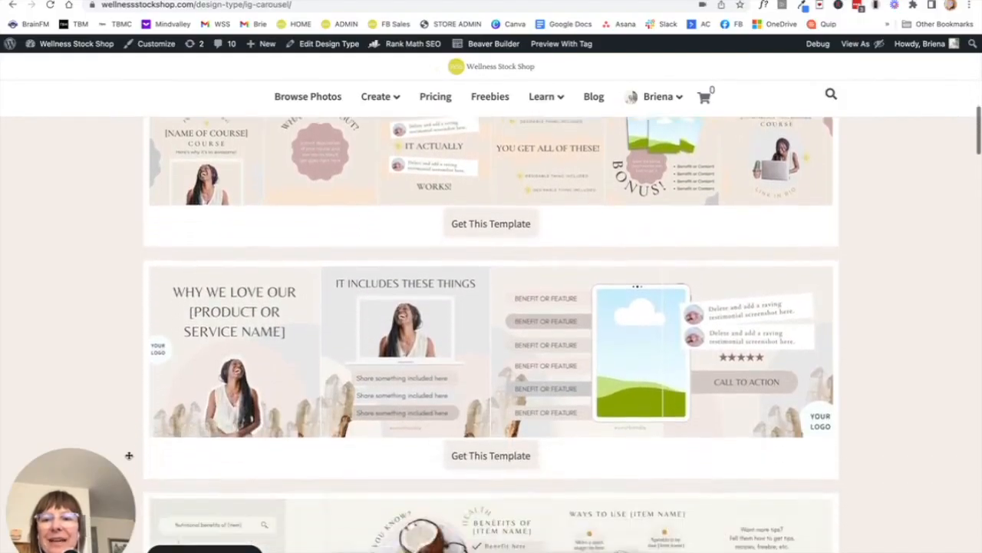
scroll(down, 3)
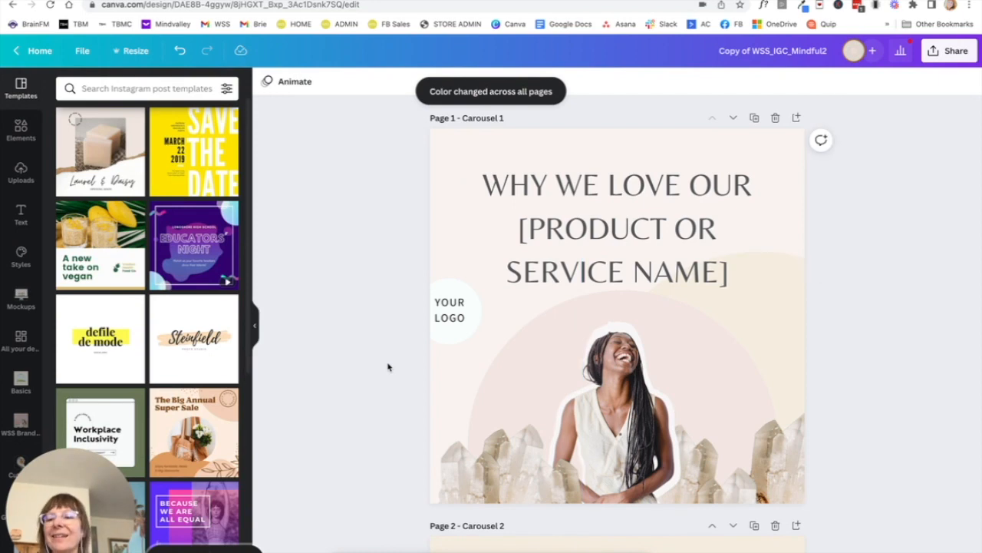
- Collapse the side panel and open the WSS Brand kit assets
click(613, 410)
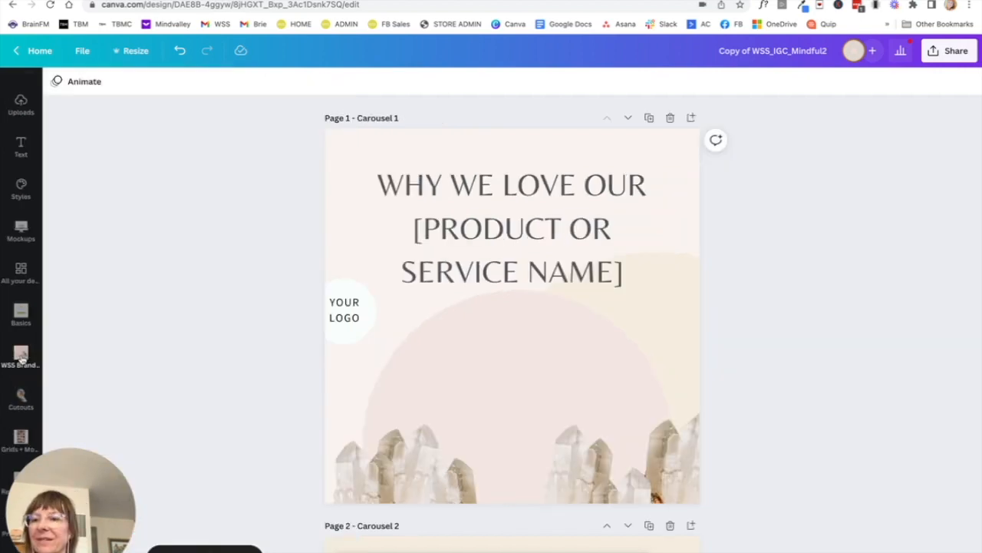
click(21, 357)
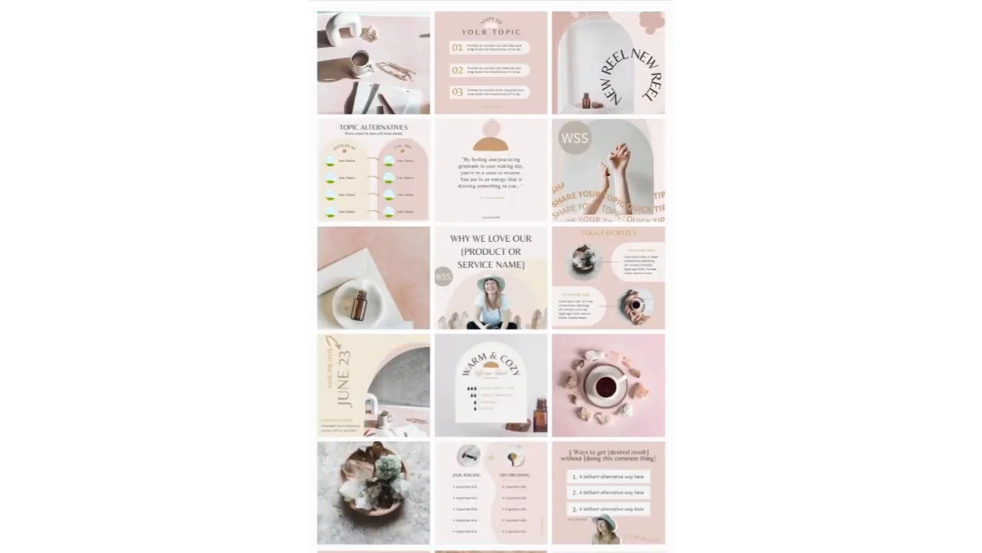
scroll(down, 3)
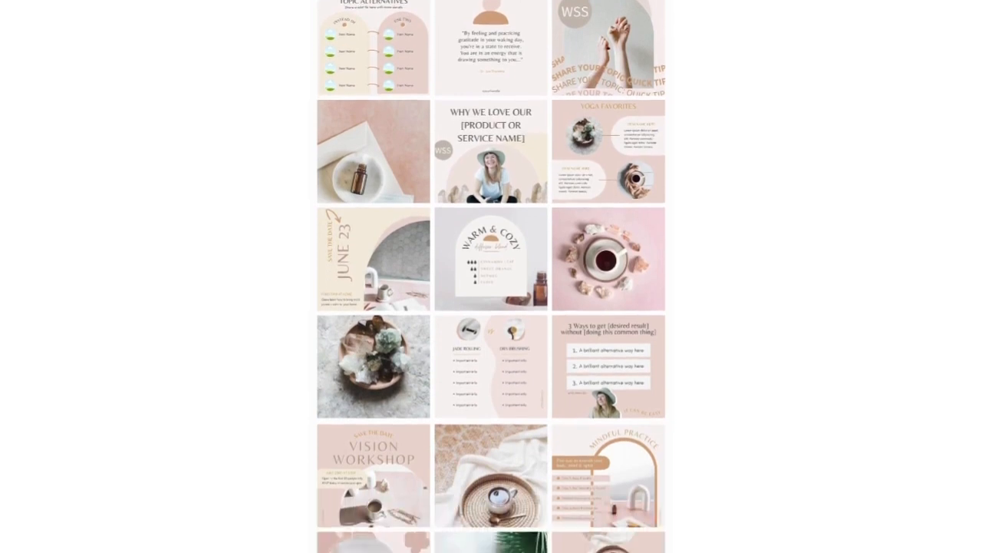
scroll(down, 3)
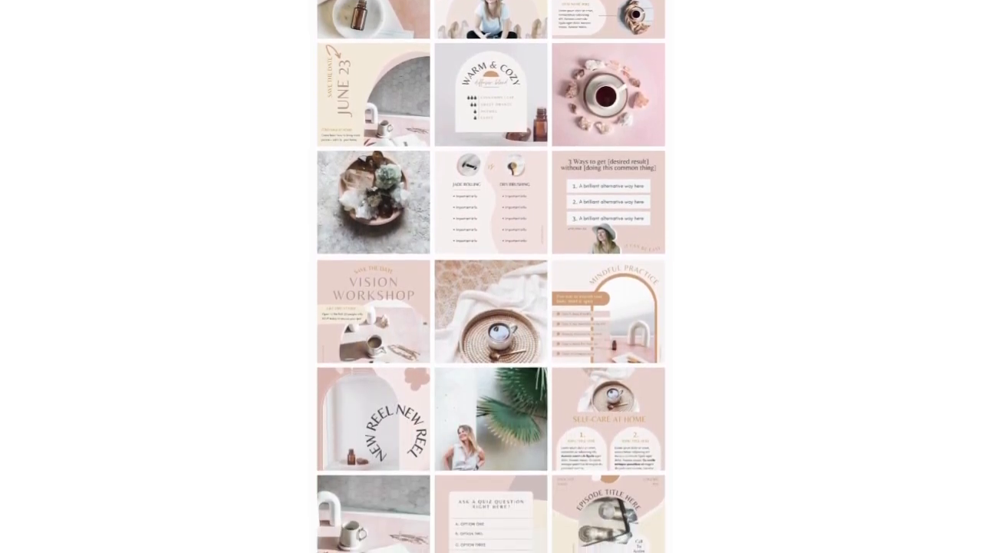
scroll(down, 3)
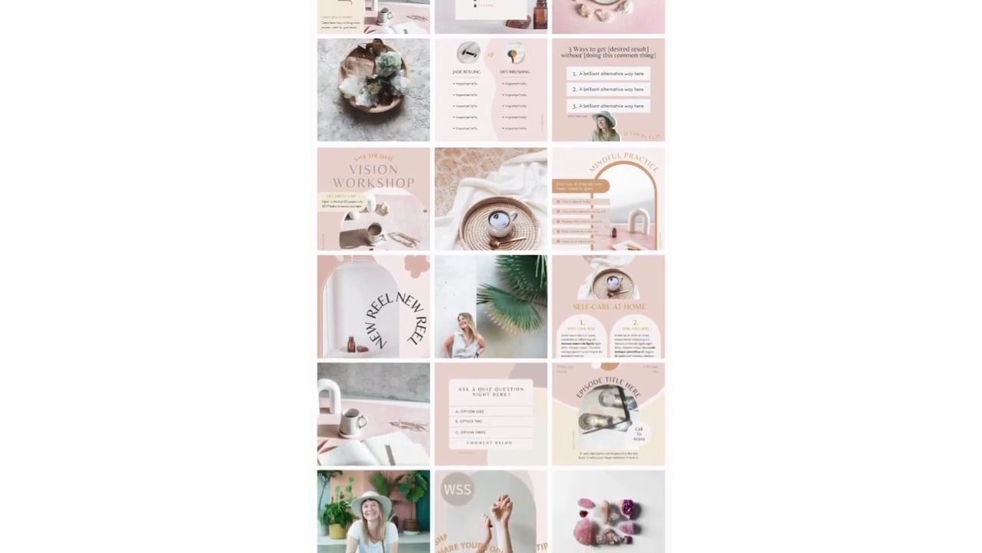
scroll(down, 3)
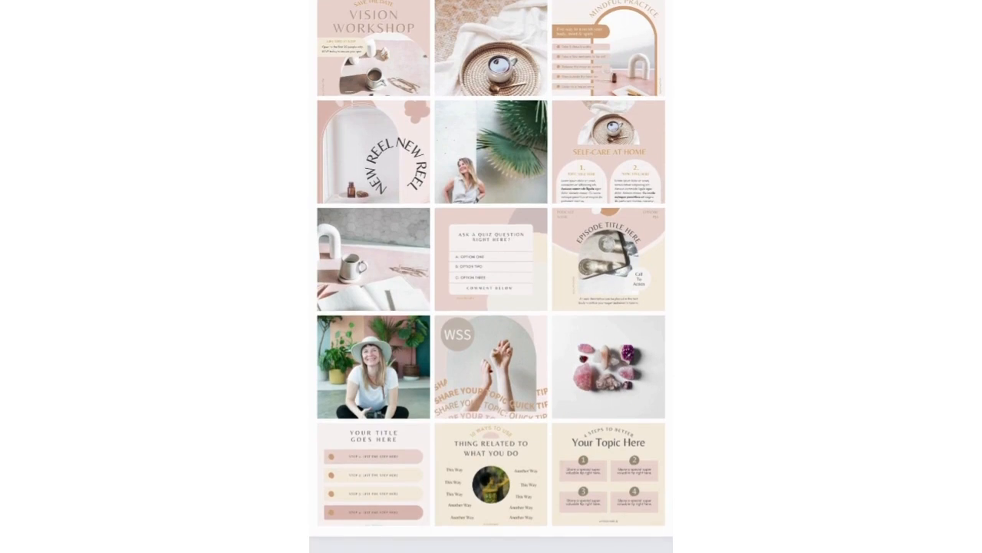
scroll(down, 3)
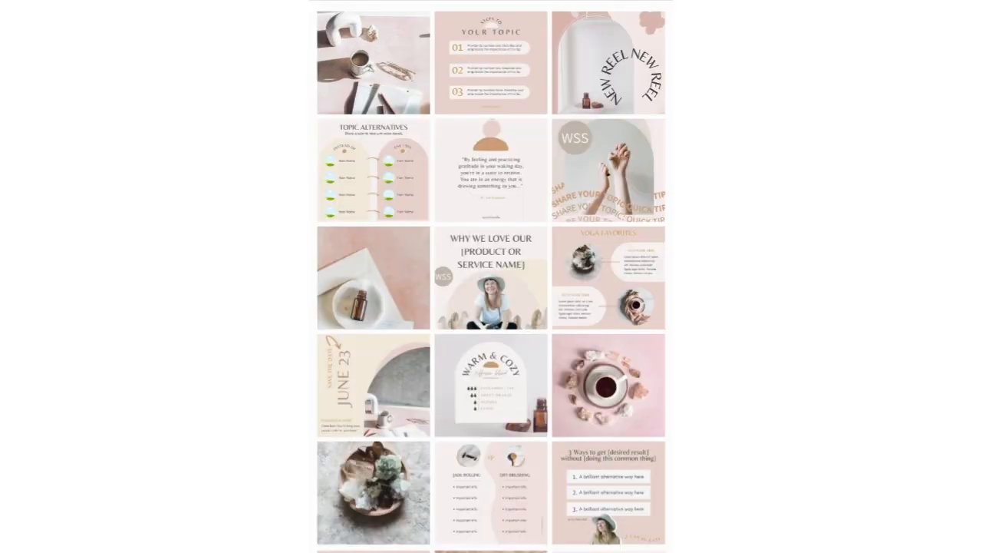
scroll(down, 3)
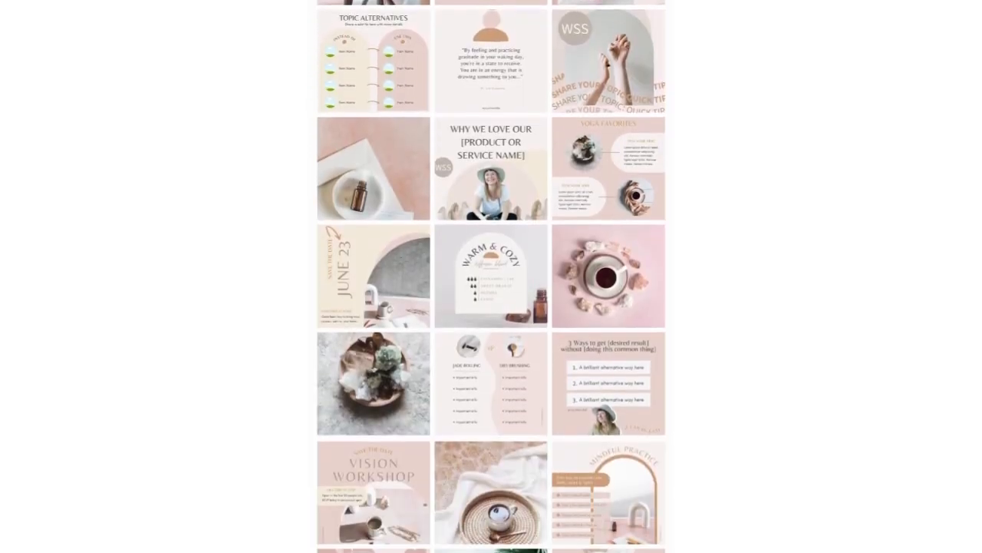
scroll(down, 3)
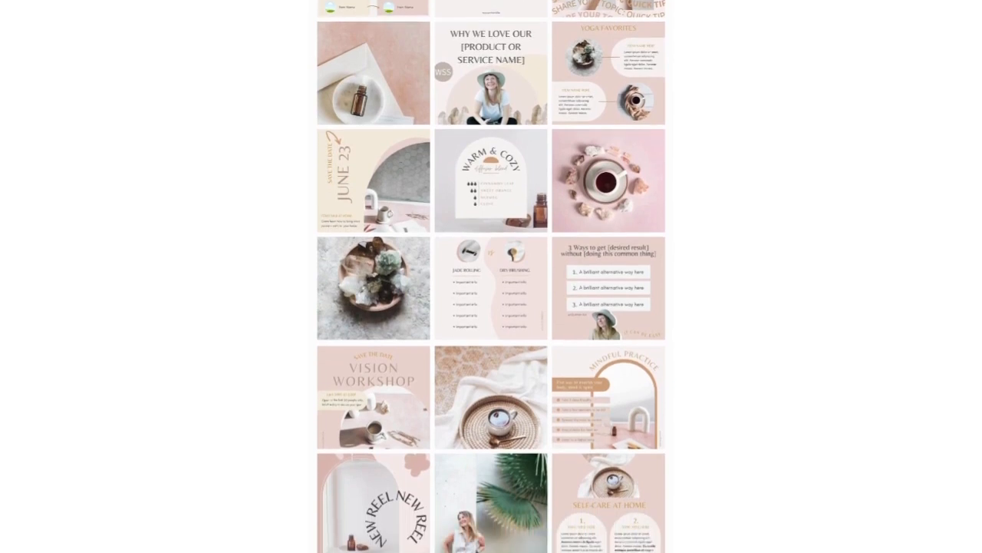
scroll(down, 3)
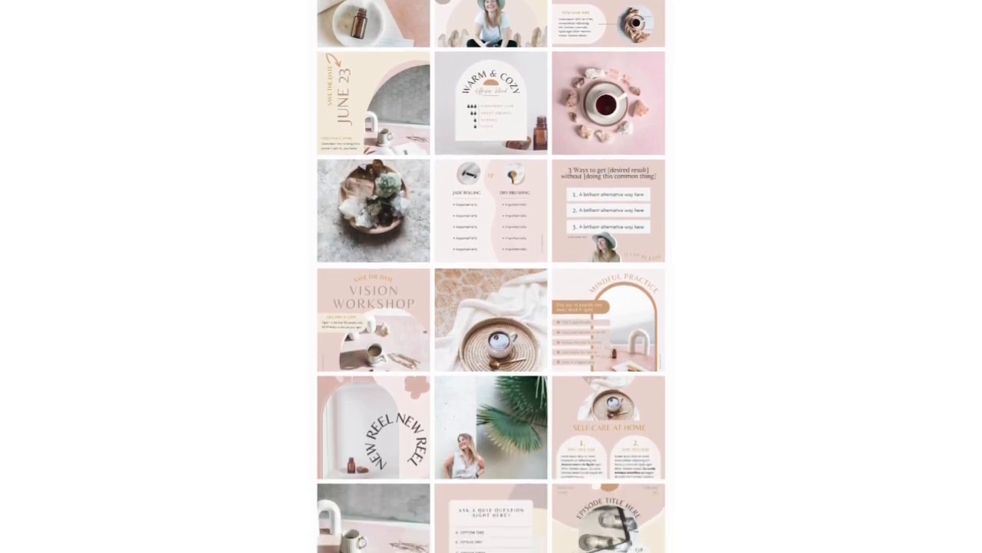
scroll(down, 3)
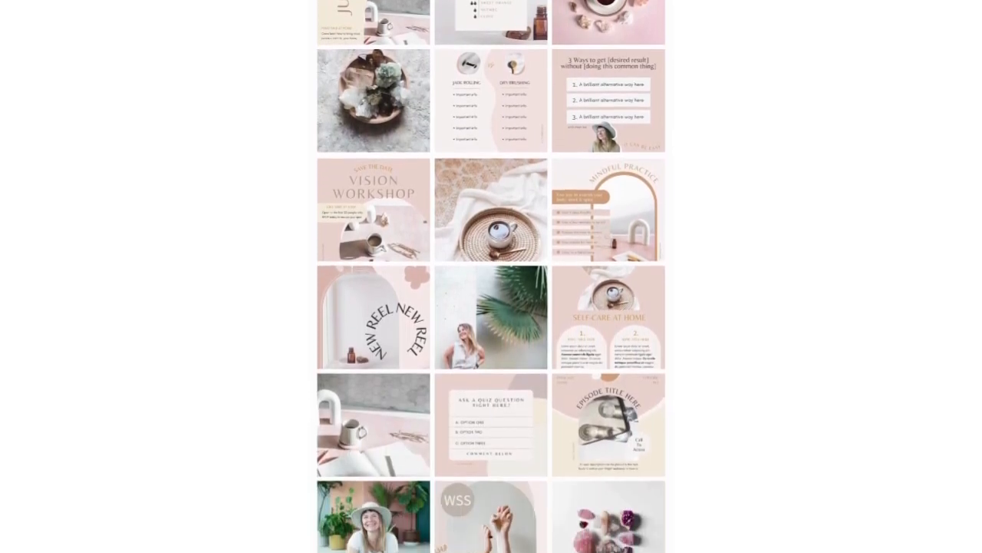
scroll(down, 3)
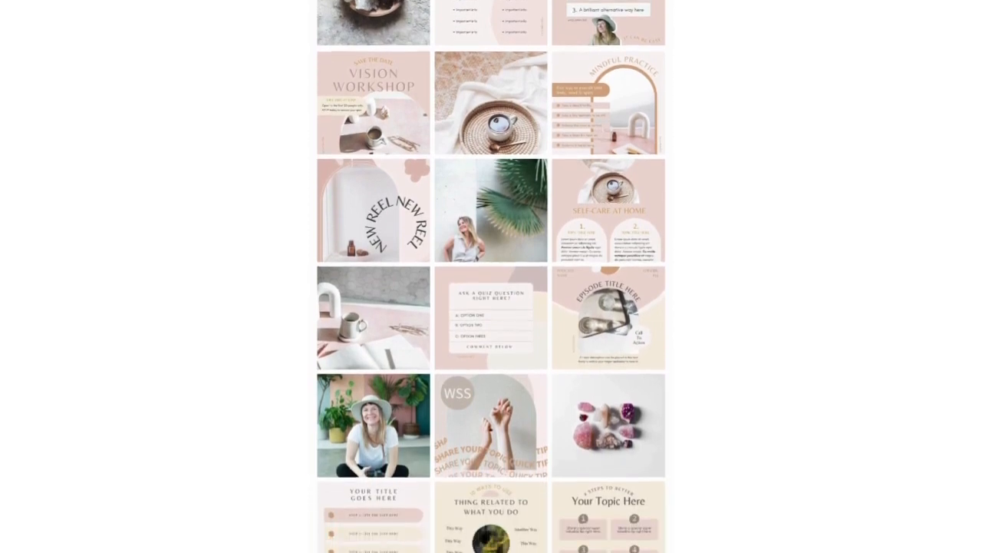
scroll(down, 3)
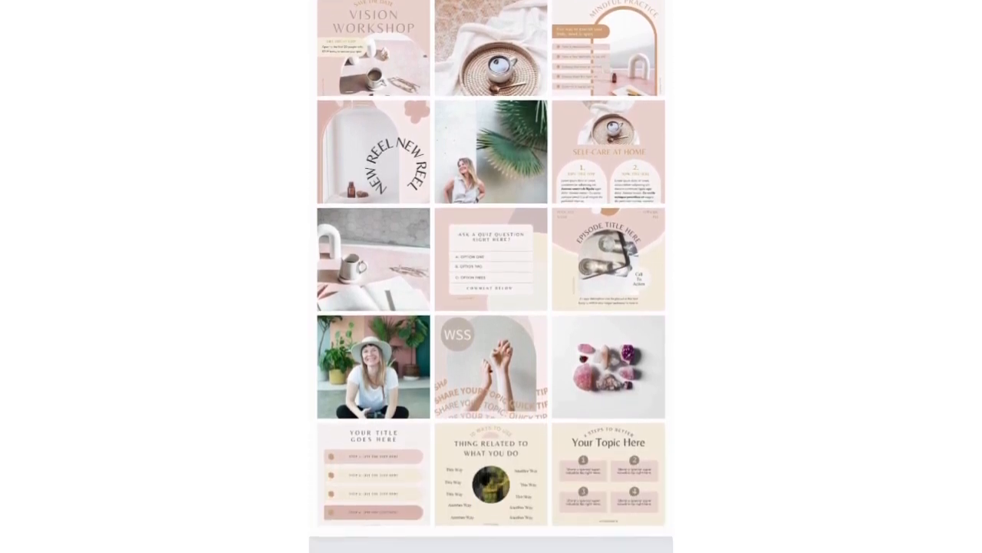